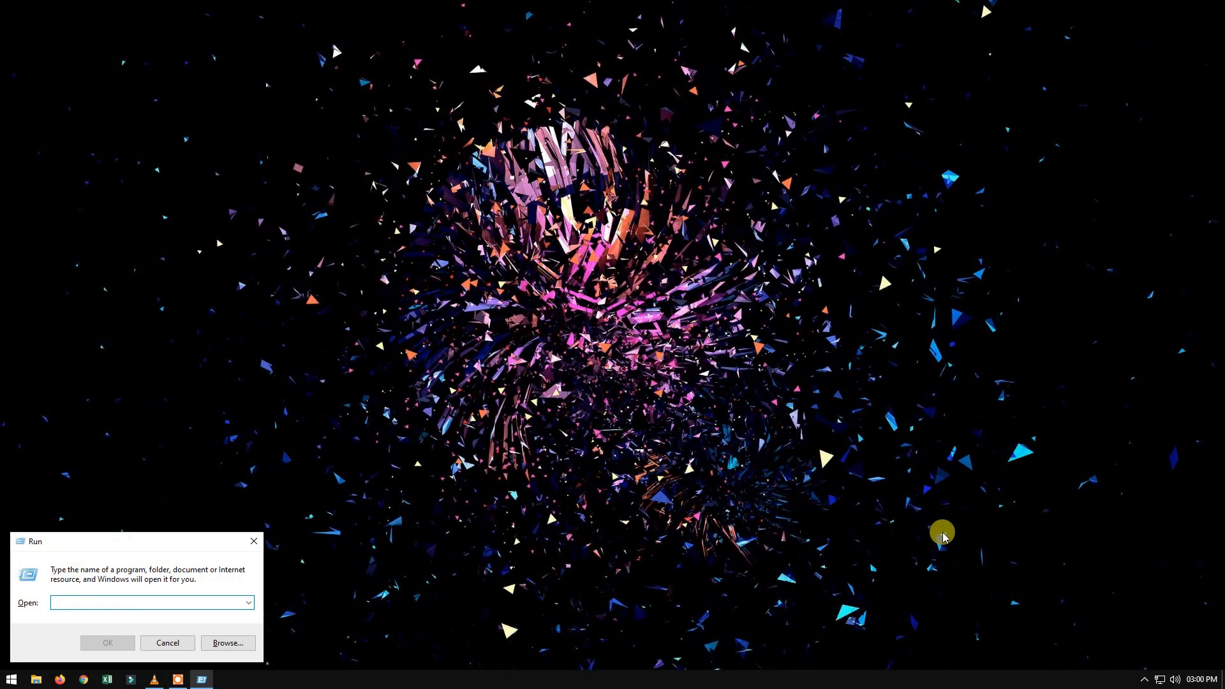
- Enter C:\Windows\system32\cmd.exe in the Run box, then close it without launching
type("C:\\Windows\\system32\\cmd.exe")
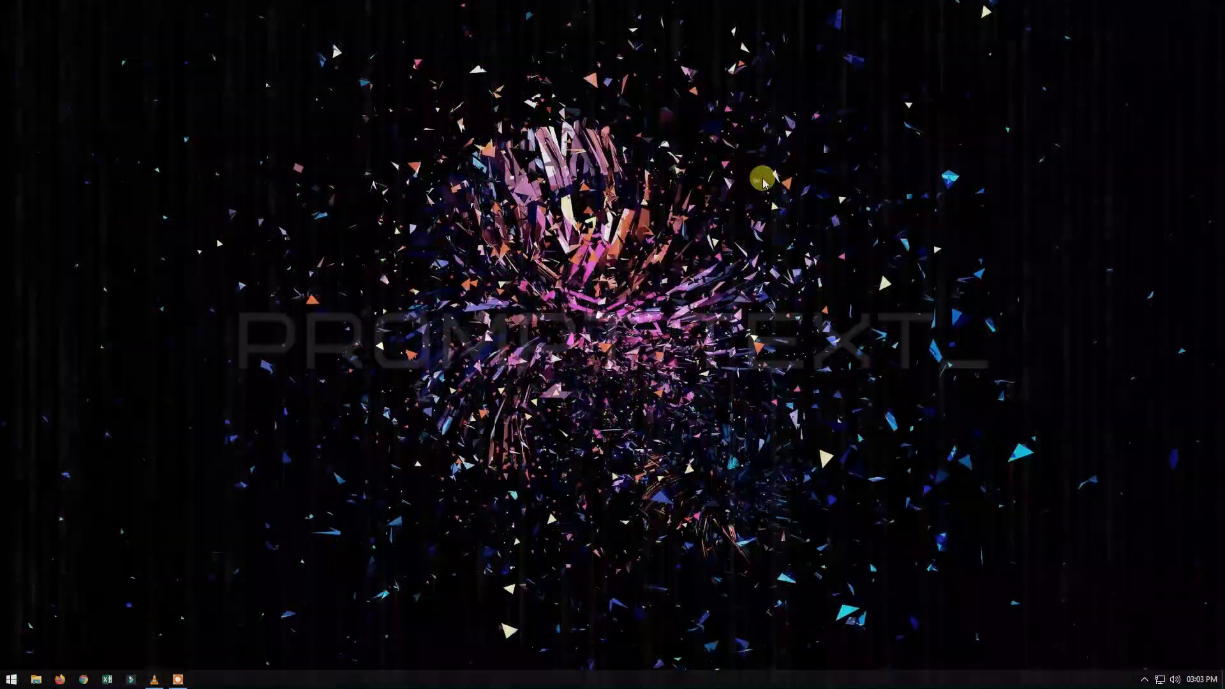
- Launch cmd as administrator from the Start menu search
left_click(12, 678)
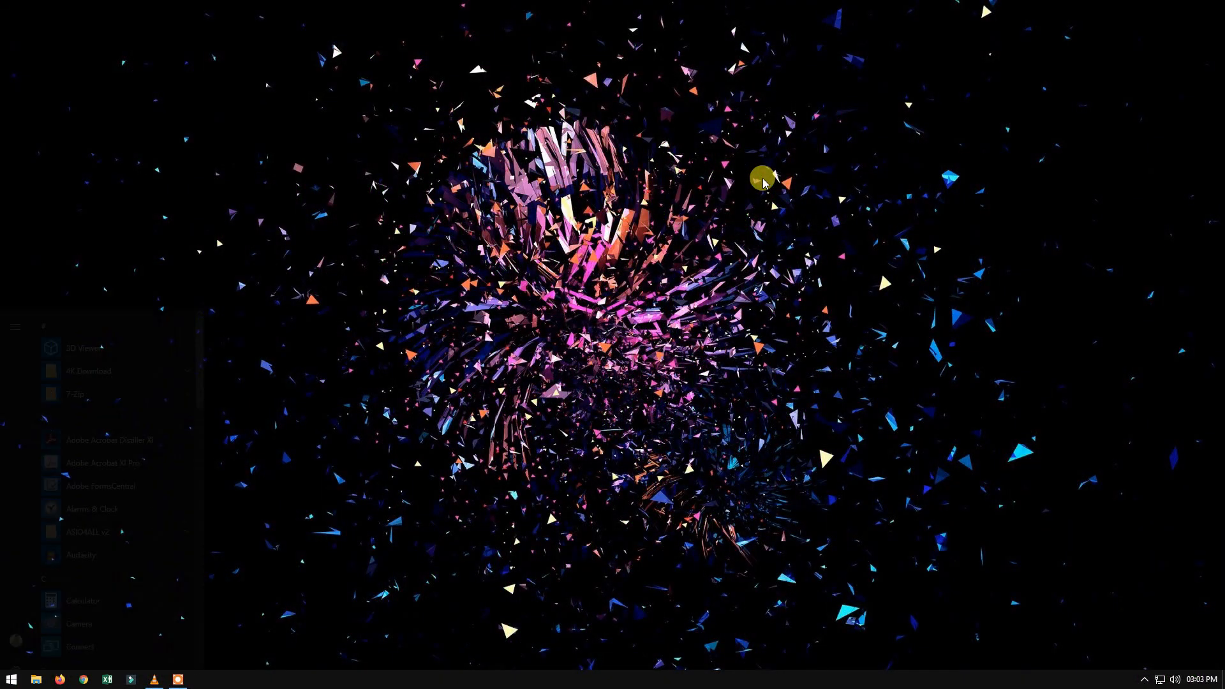
type("cmd")
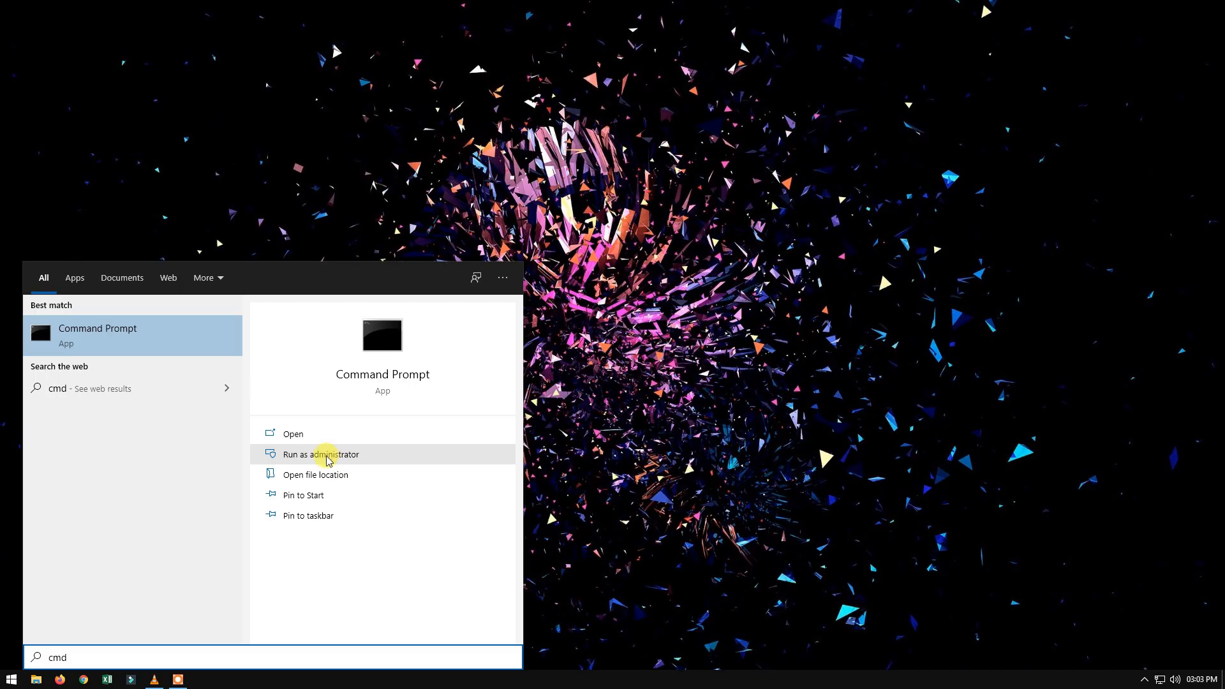
left_click(319, 454)
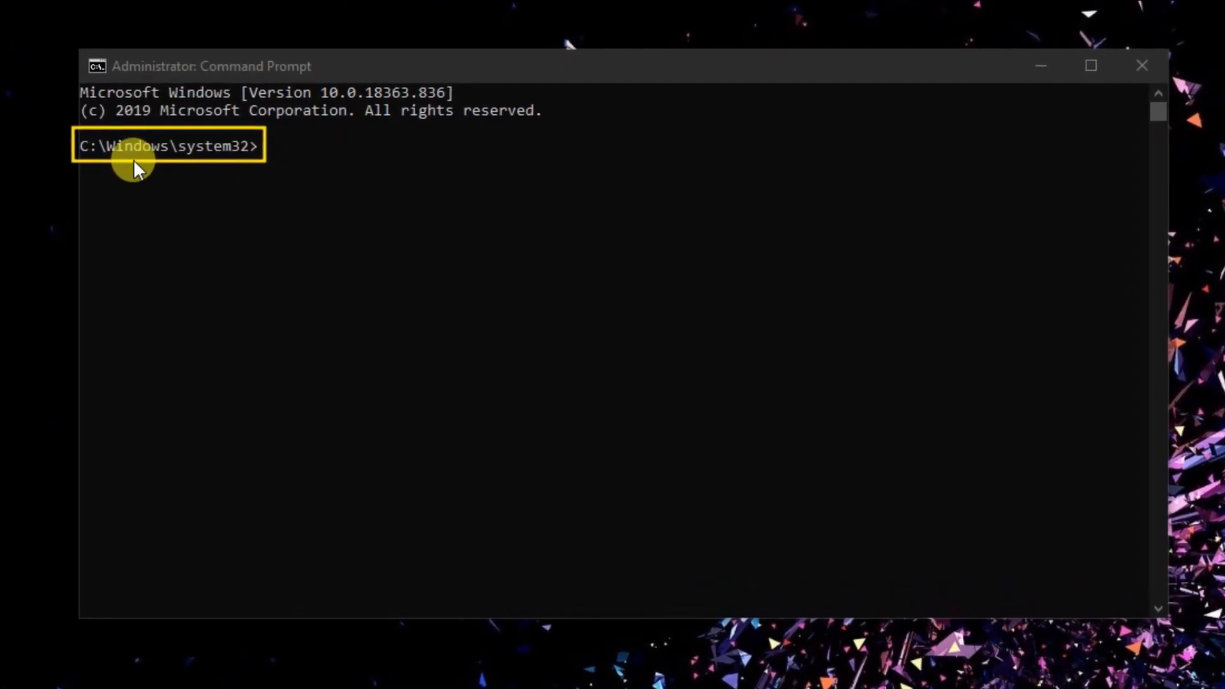
left_click_drag(140, 165, 266, 97)
type("p")
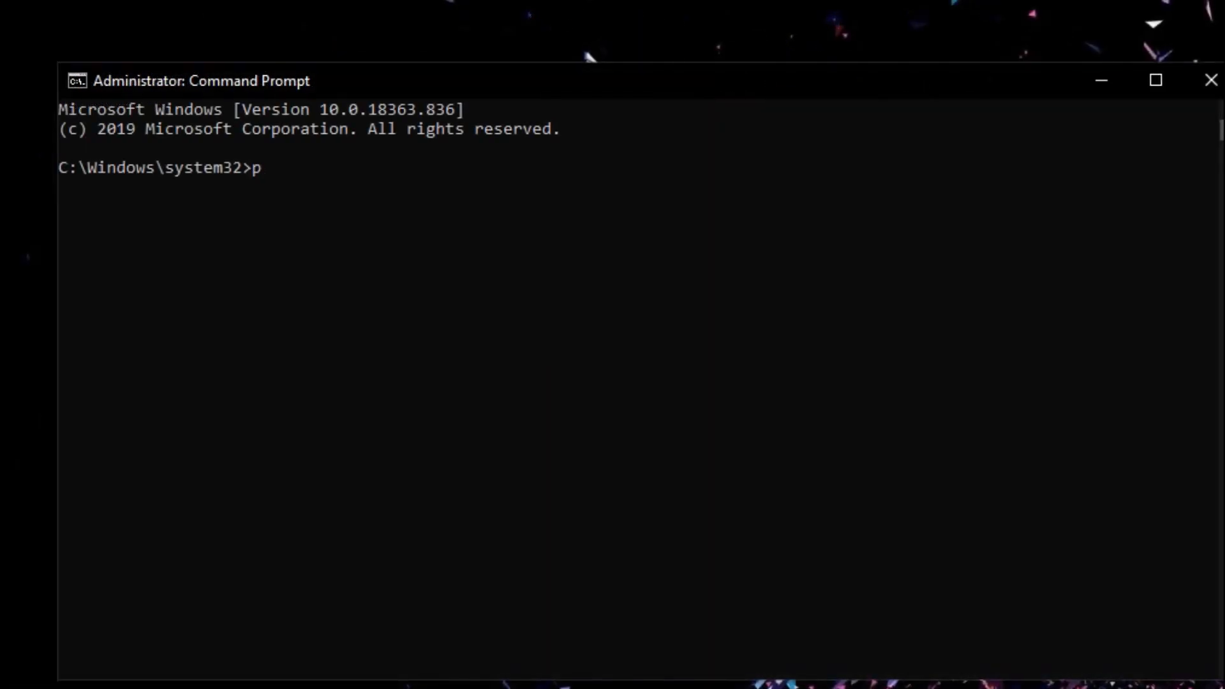
- Change the prompt to the custom word 'keitht' and begin the prompt help command
type("rompt")
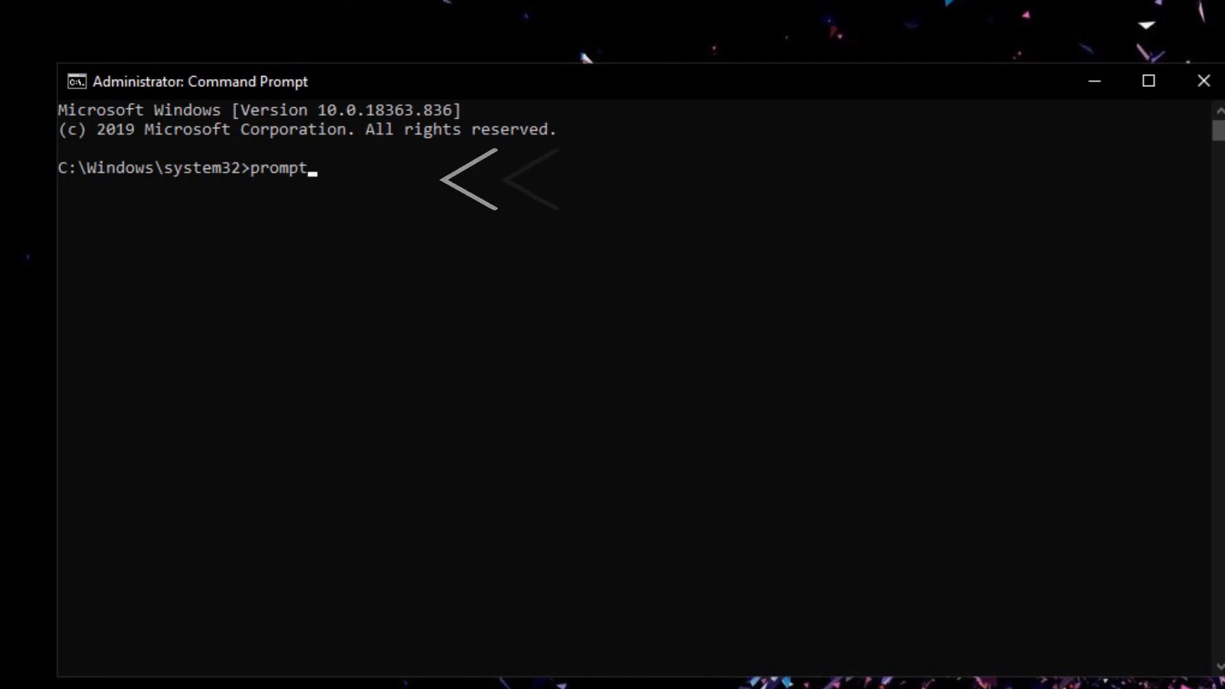
type("keit")
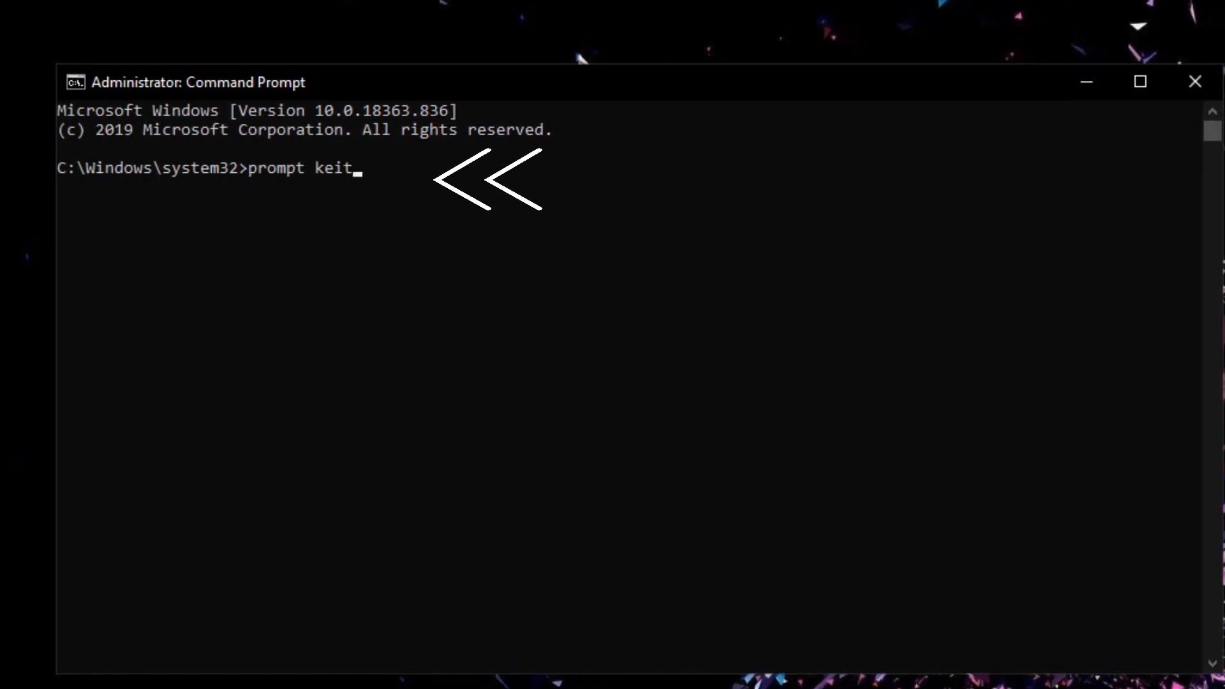
type("htechtips")
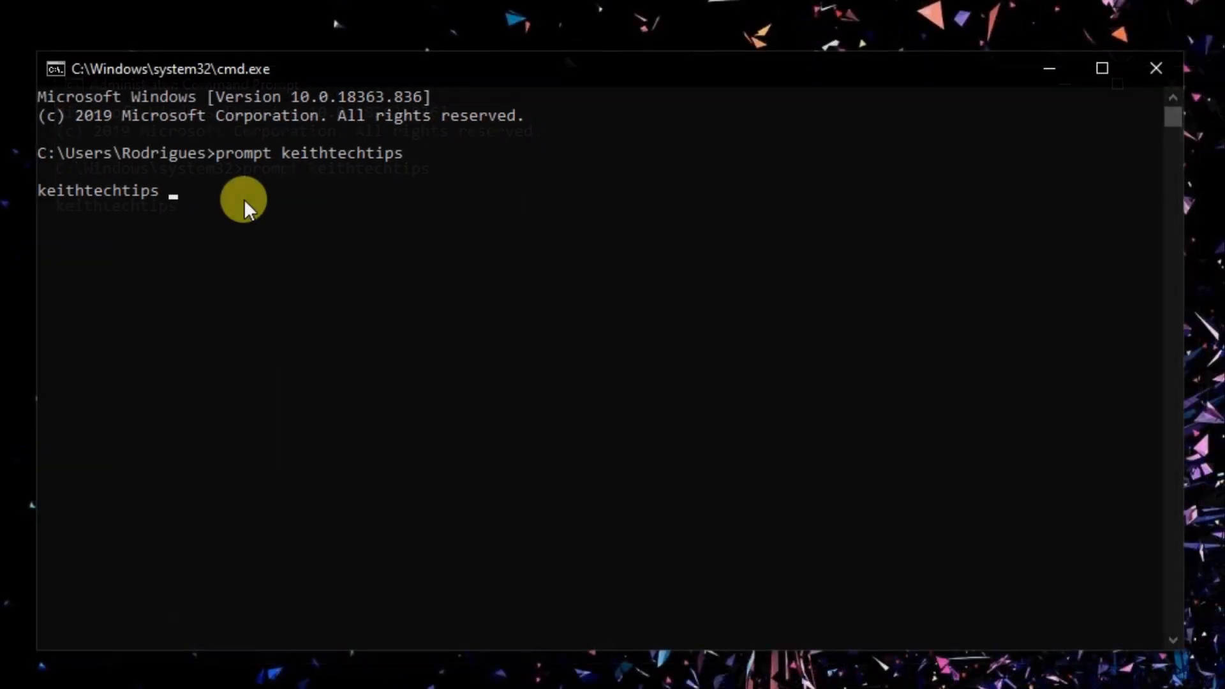
type("prompt /?")
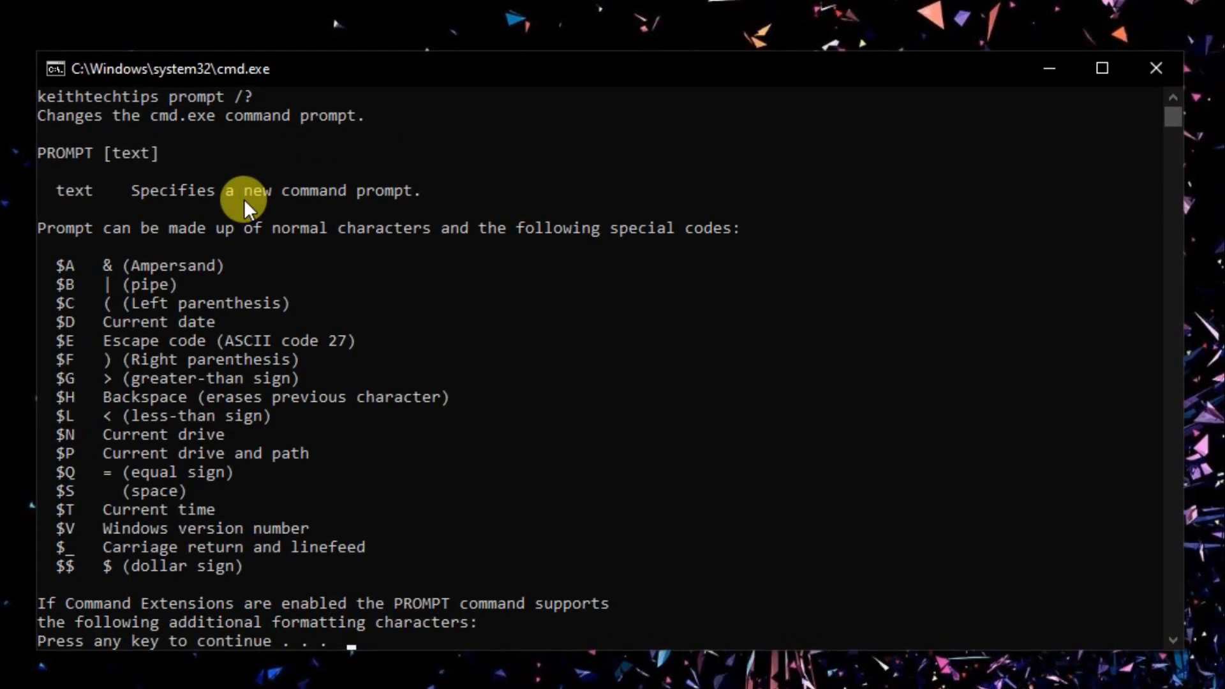
- Run prompt /? to list the PROMPT special $ codes
key("space")
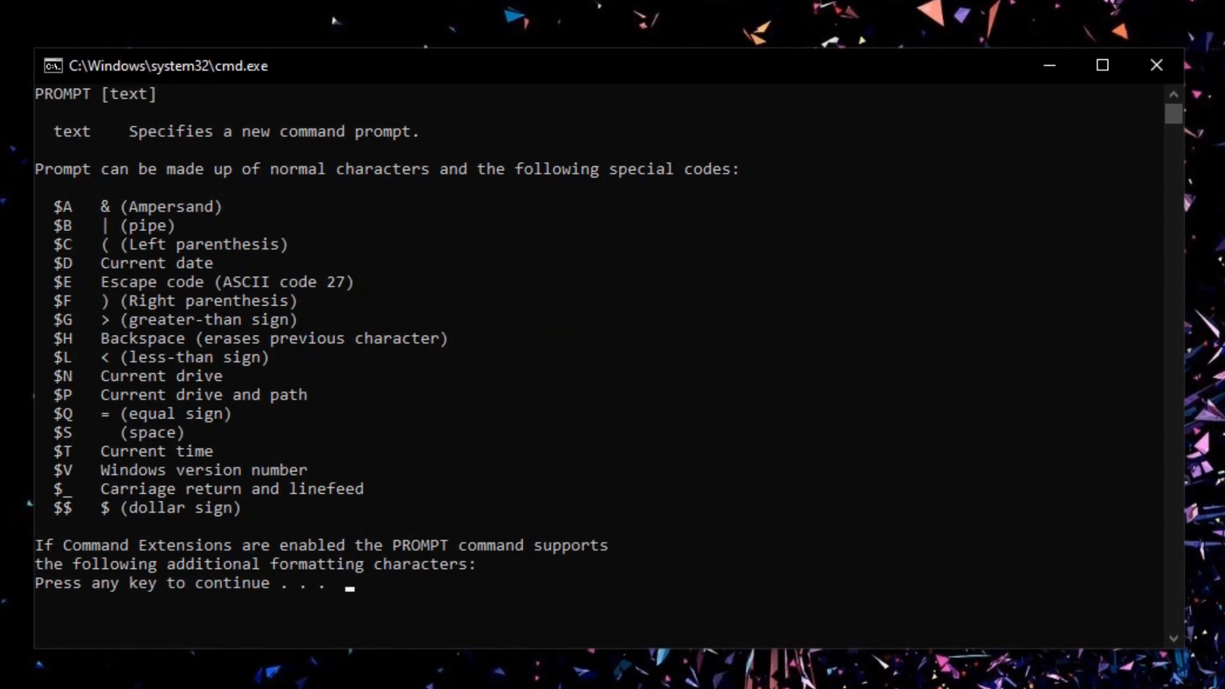
key("enter")
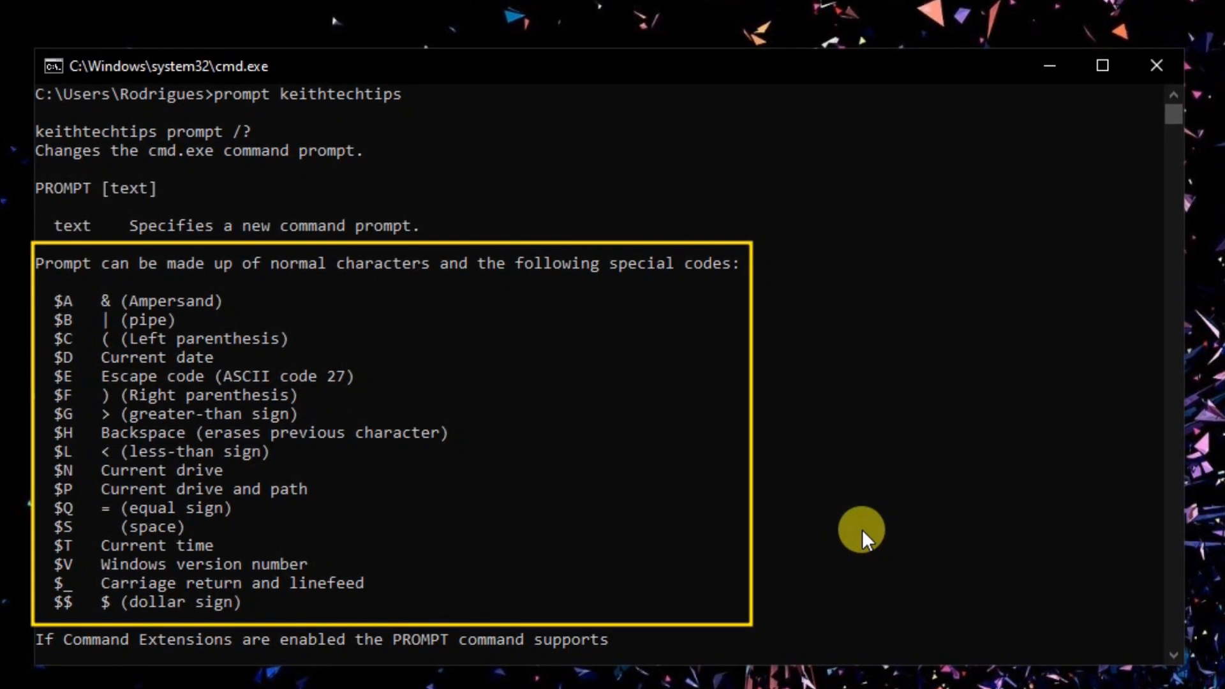
mouse_move(872, 652)
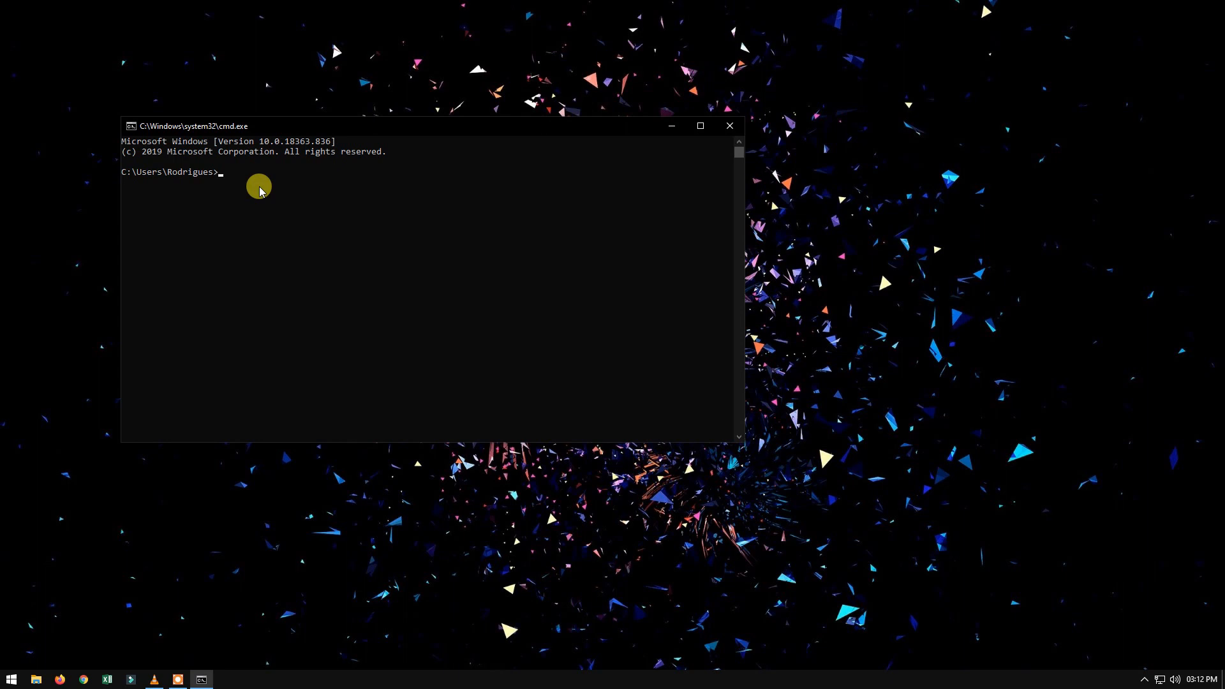
- Set the prompt to $T $B $P$G so it shows time, bar and path
type("prompt")
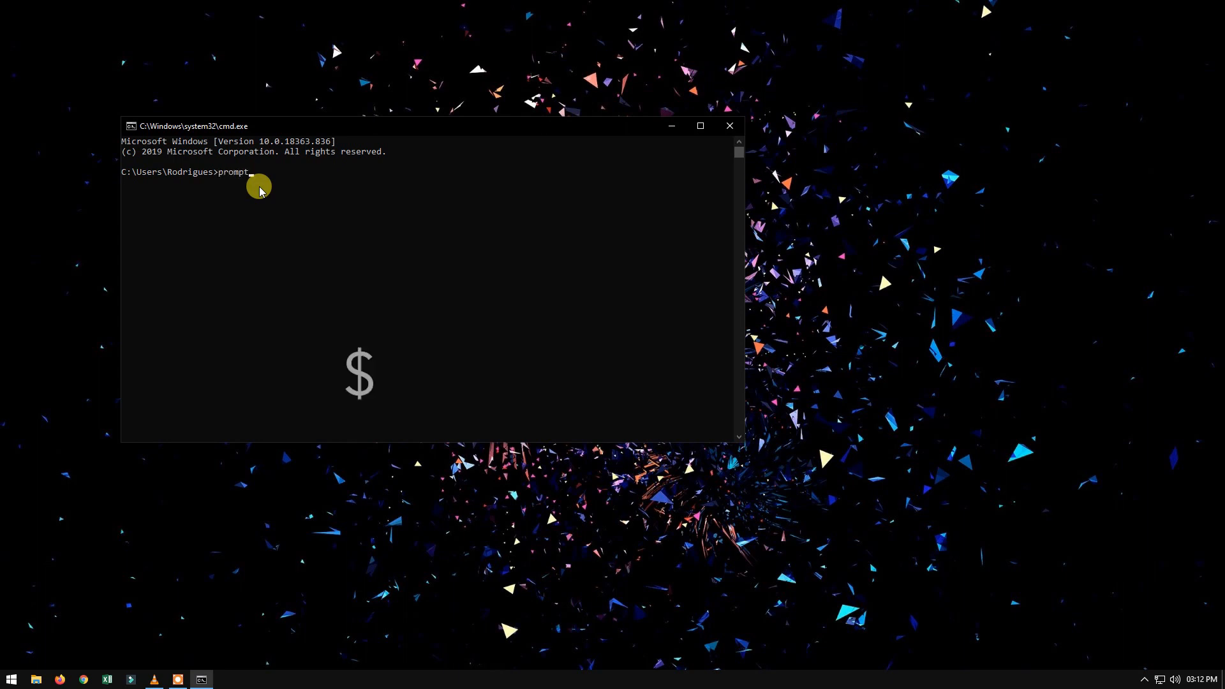
type("$T $B $")
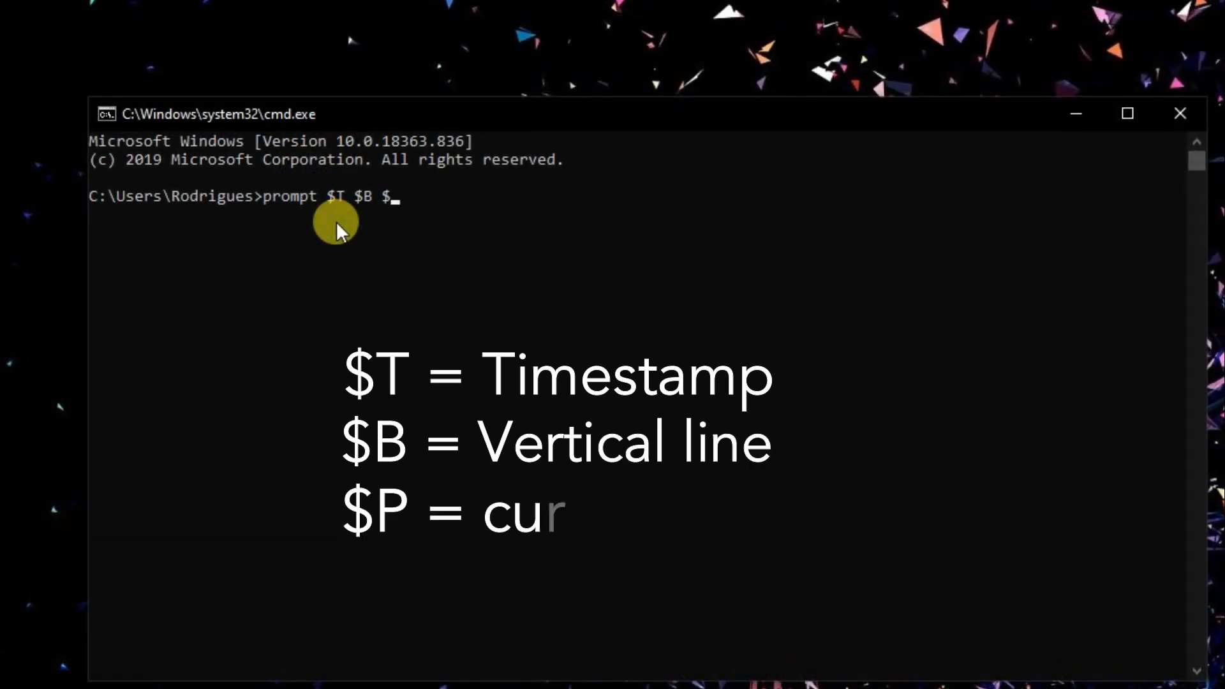
type("P")
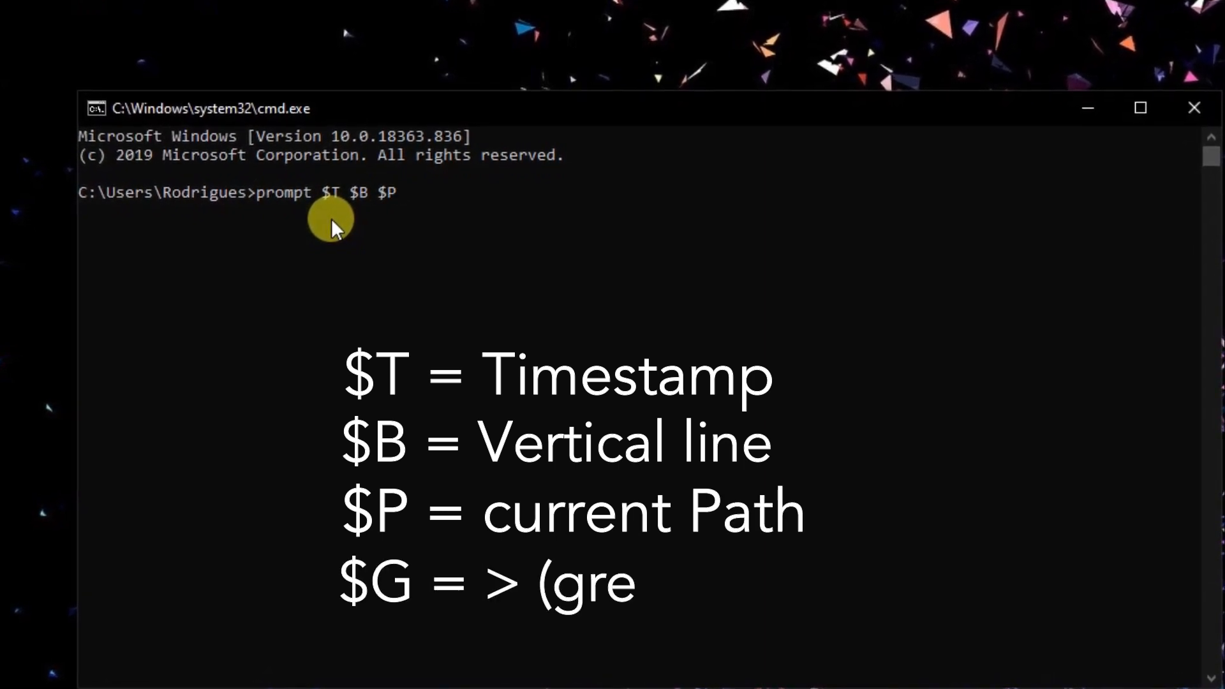
type("$G")
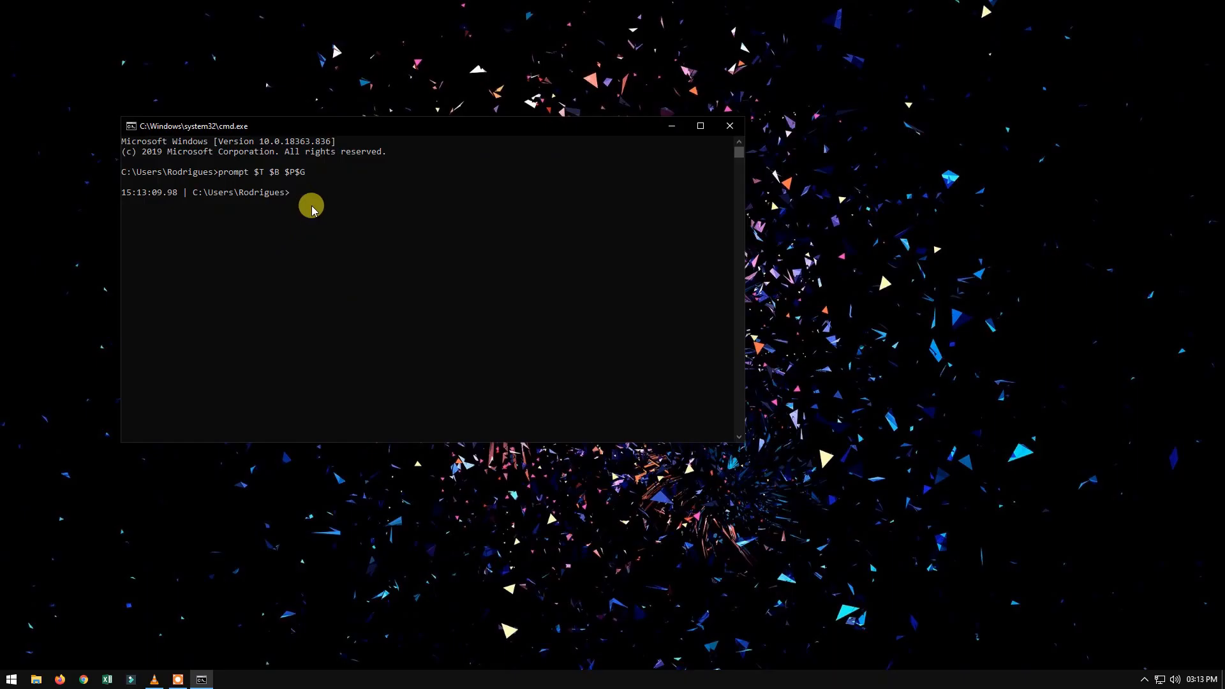
mouse_move(368, 238)
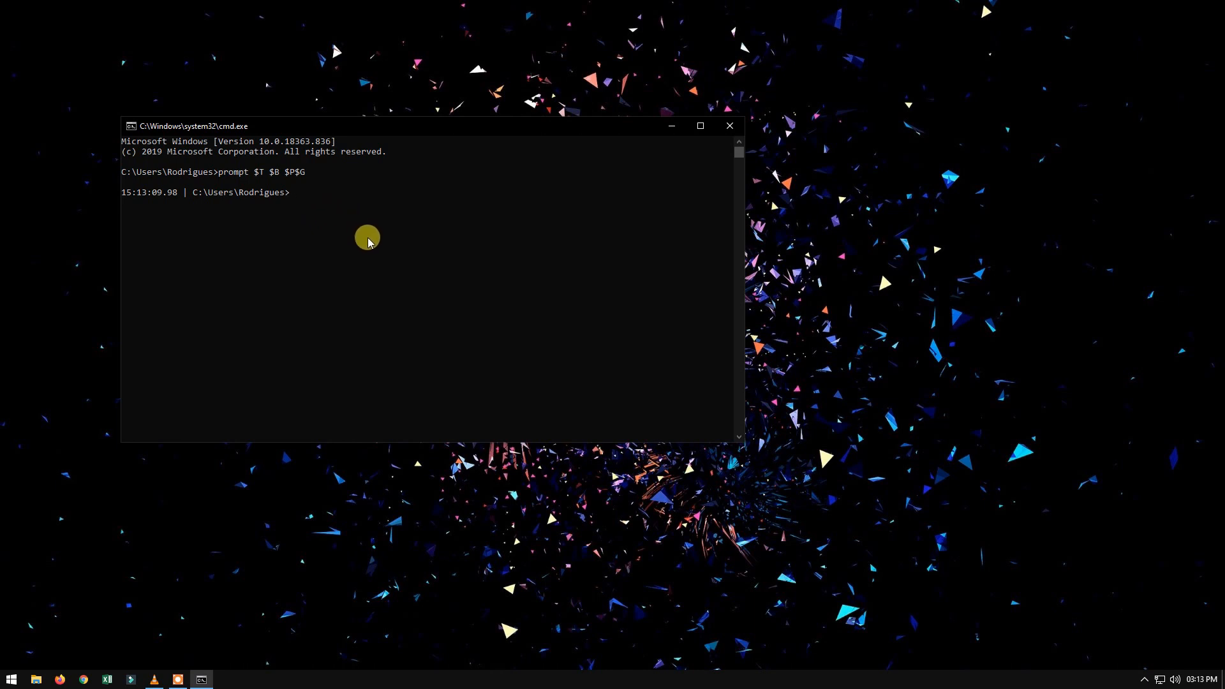
type("promp")
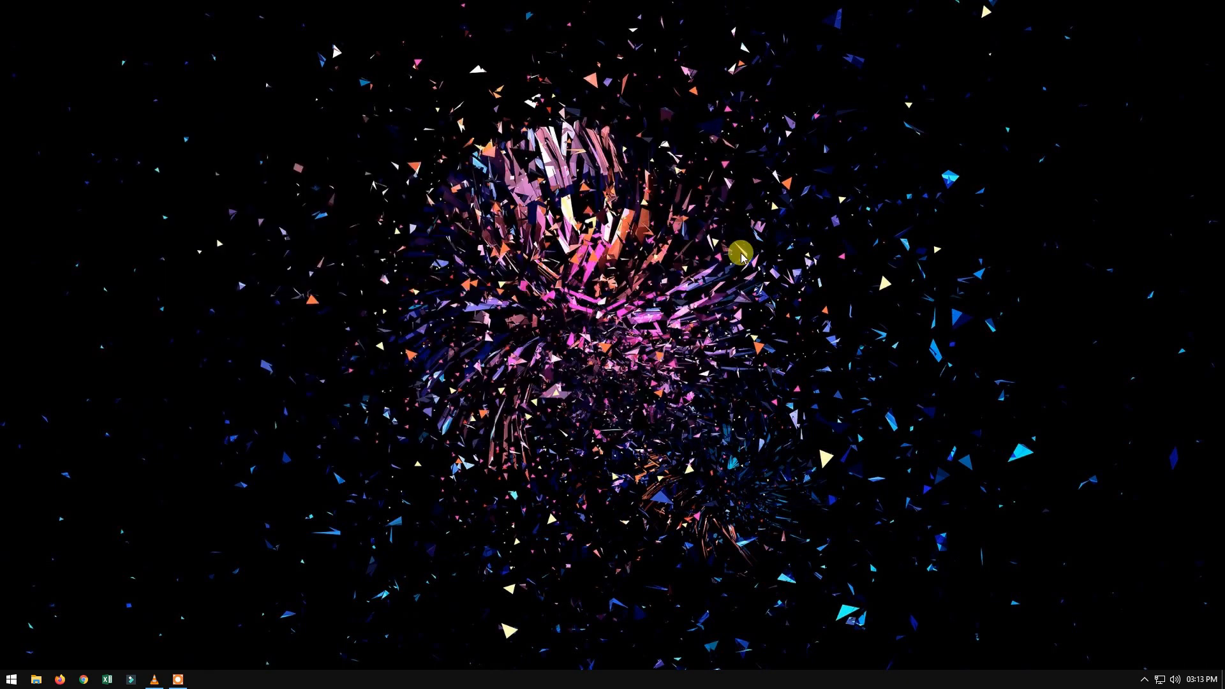
mouse_move(687, 460)
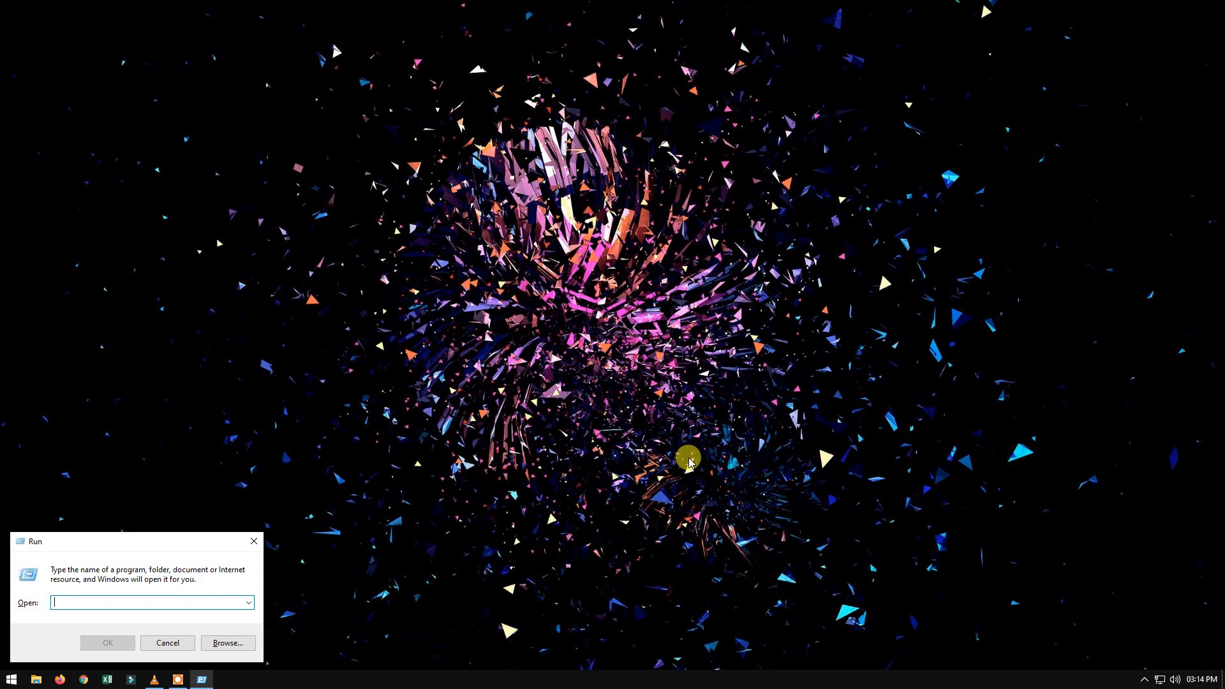
- Launch regedit and navigate to HKLM\SOFTWARE\Microsoft\Command Processor
type("regedit")
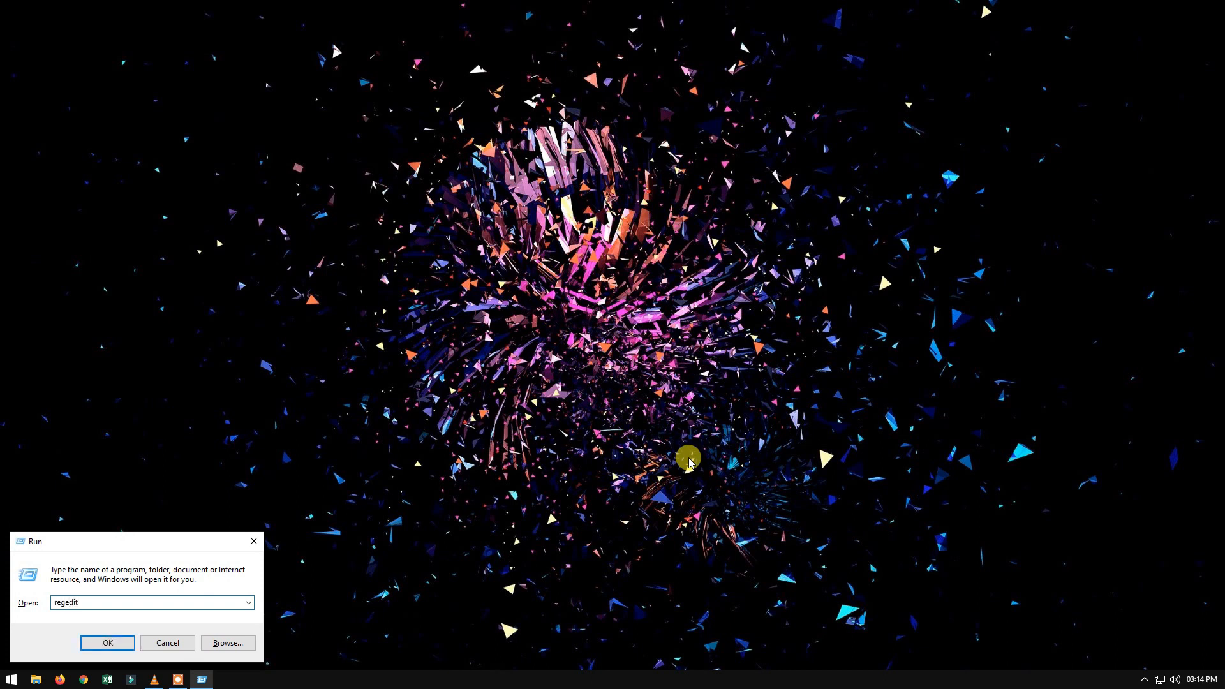
left_click(108, 641)
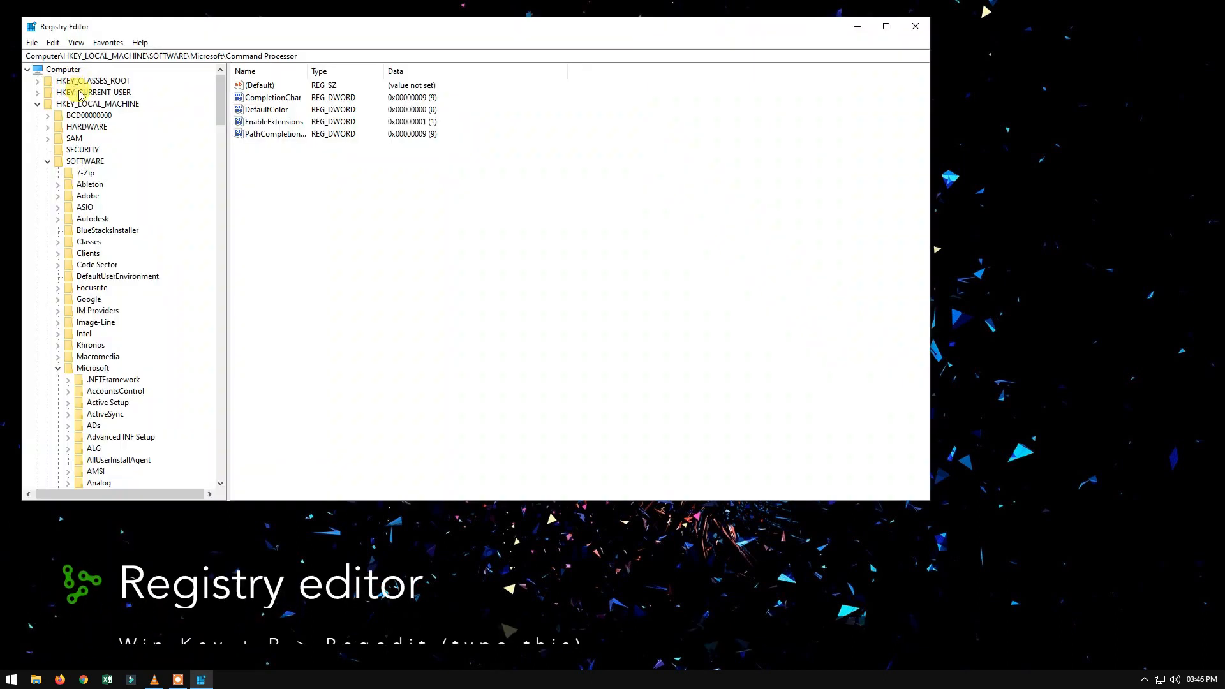
left_click(84, 161)
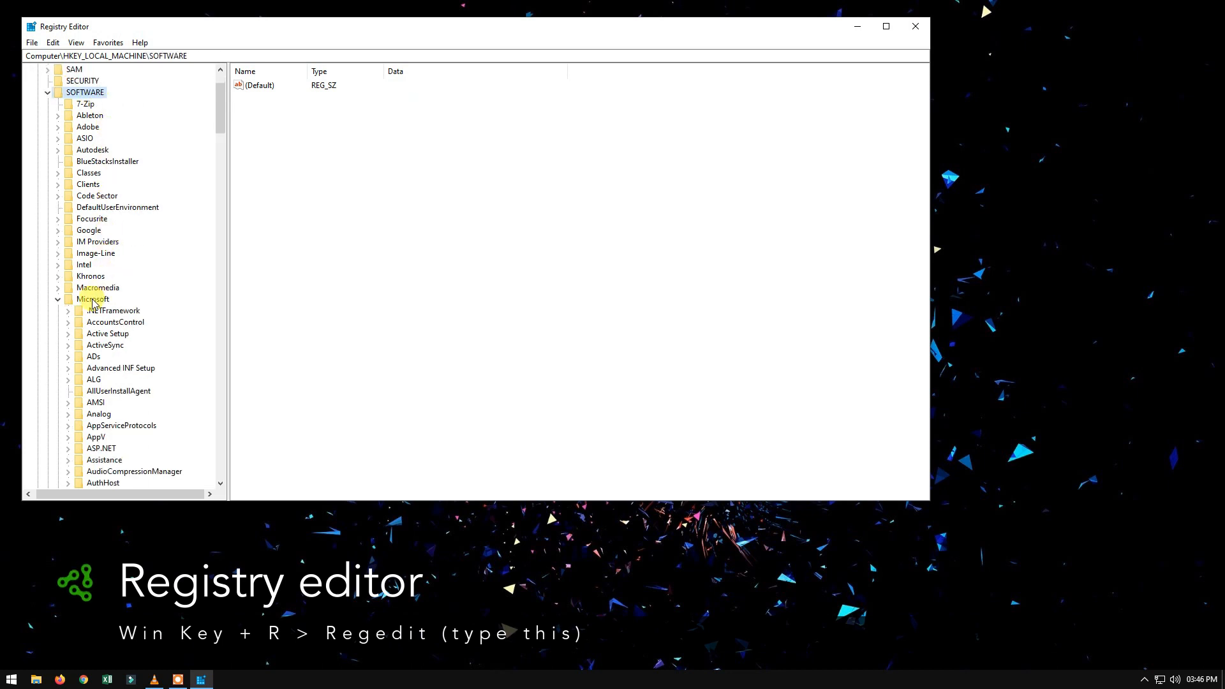
left_click(122, 356)
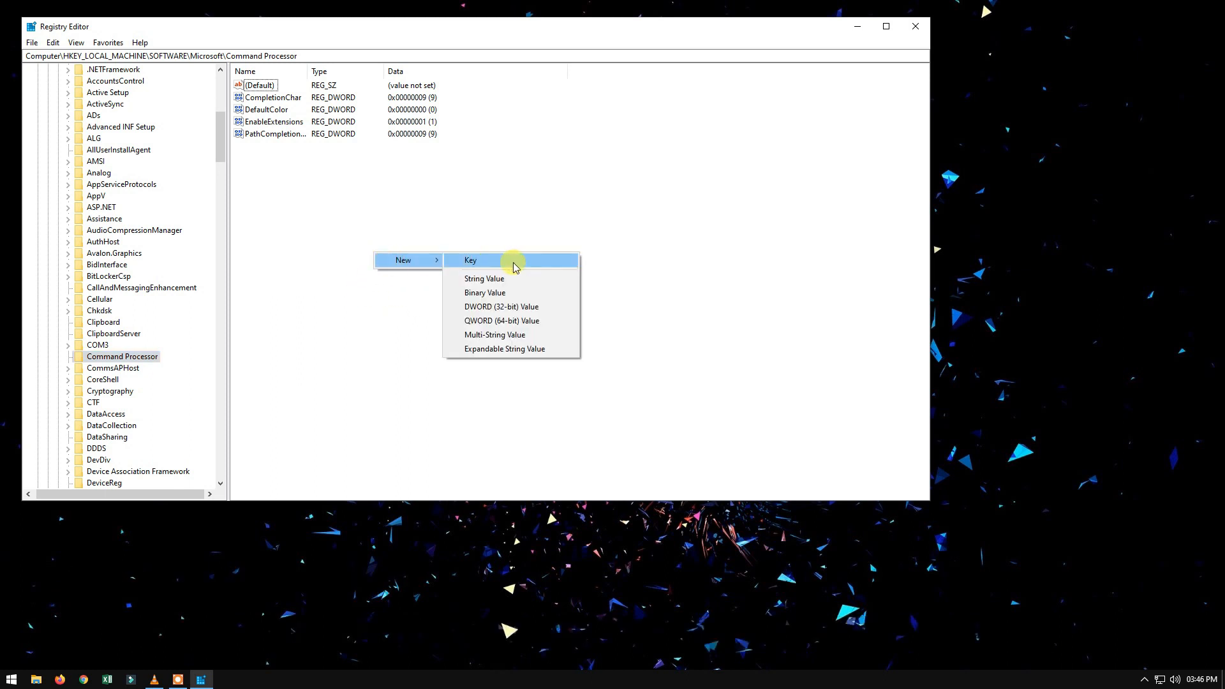
mouse_move(482, 280)
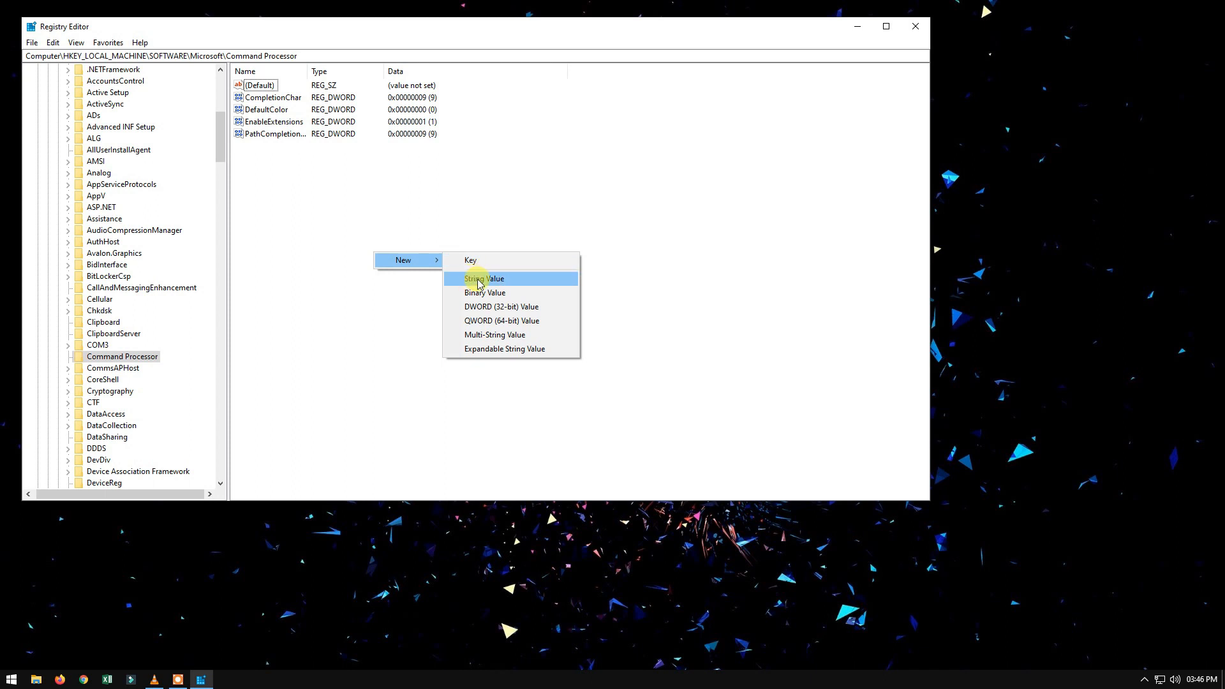
- Create a new string value named Autorun under Command Processor
left_click(483, 280)
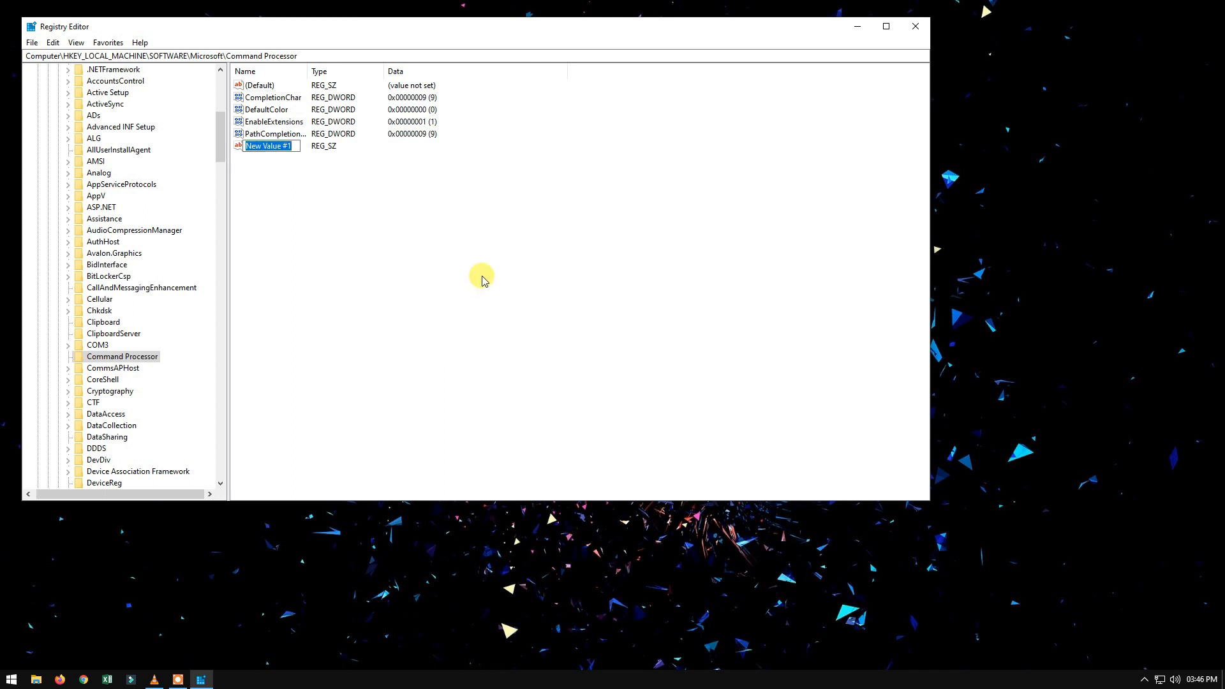
type("A")
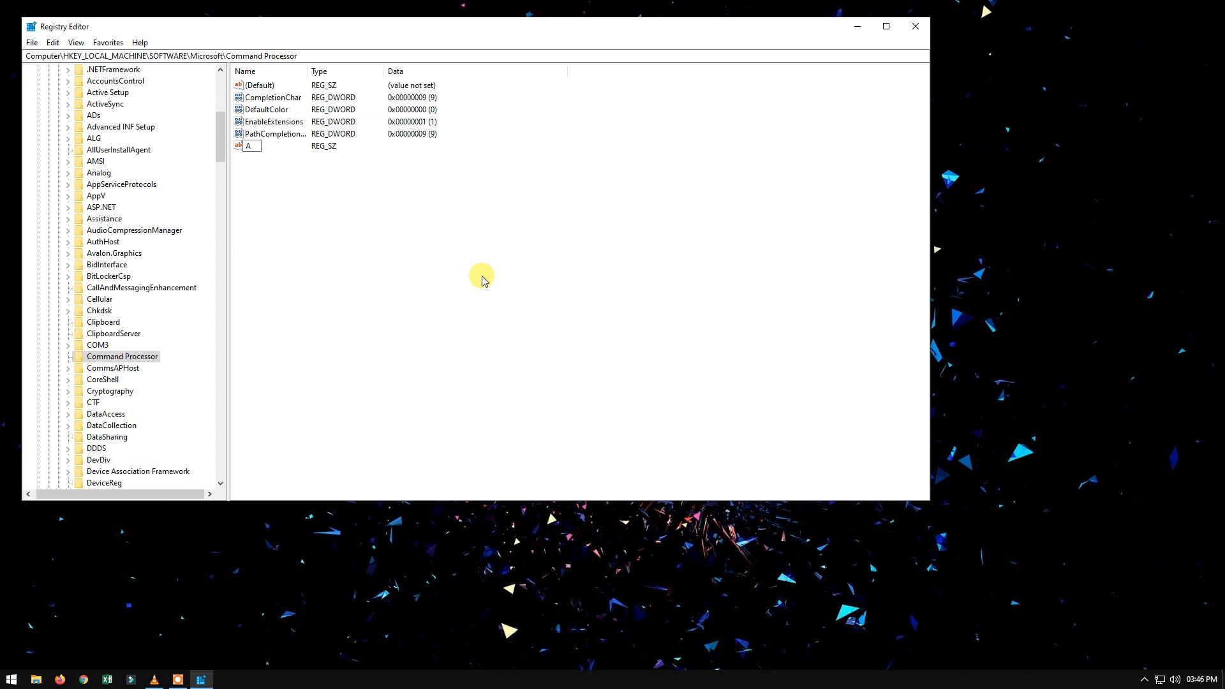
type("utorun")
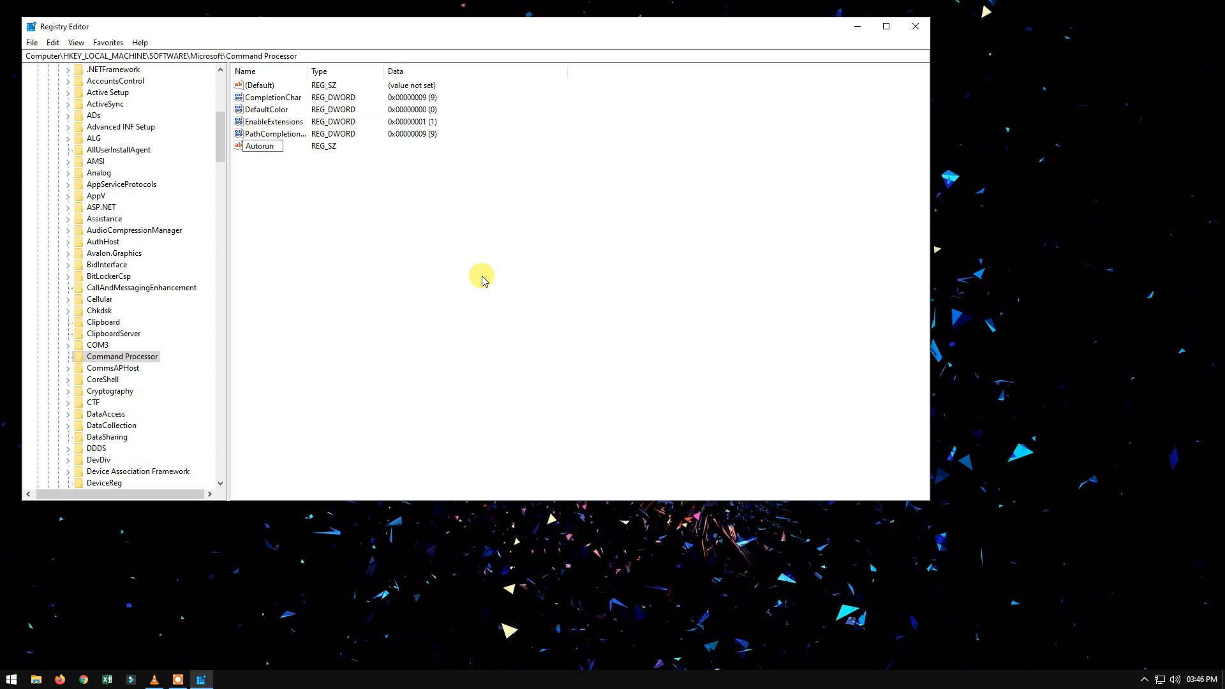
right_click(259, 145)
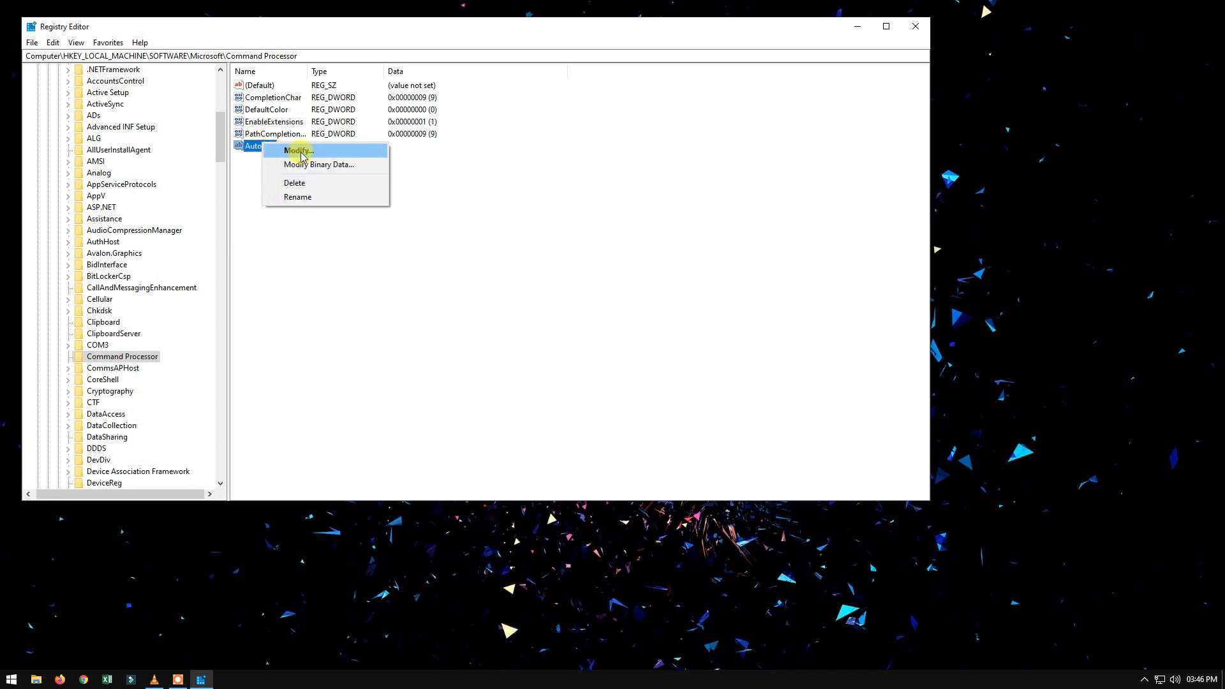
left_click(298, 151)
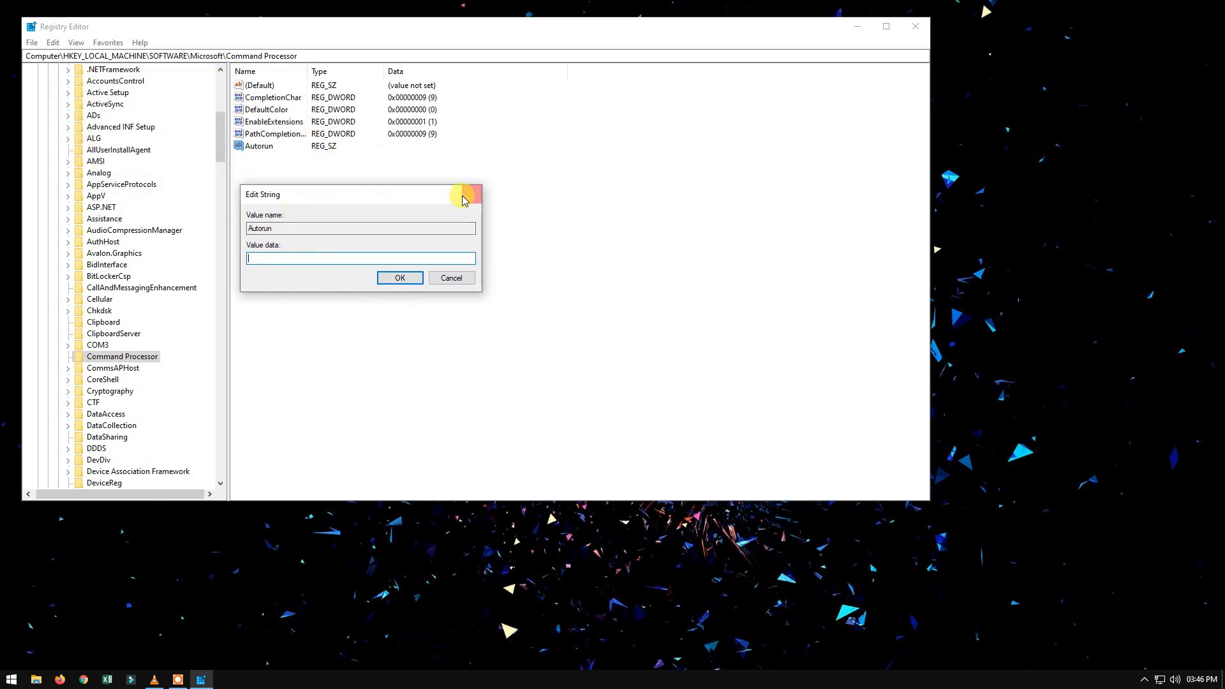
- Set the Autorun value data to Prompt $T $B $P$G and confirm
right_click(259, 146)
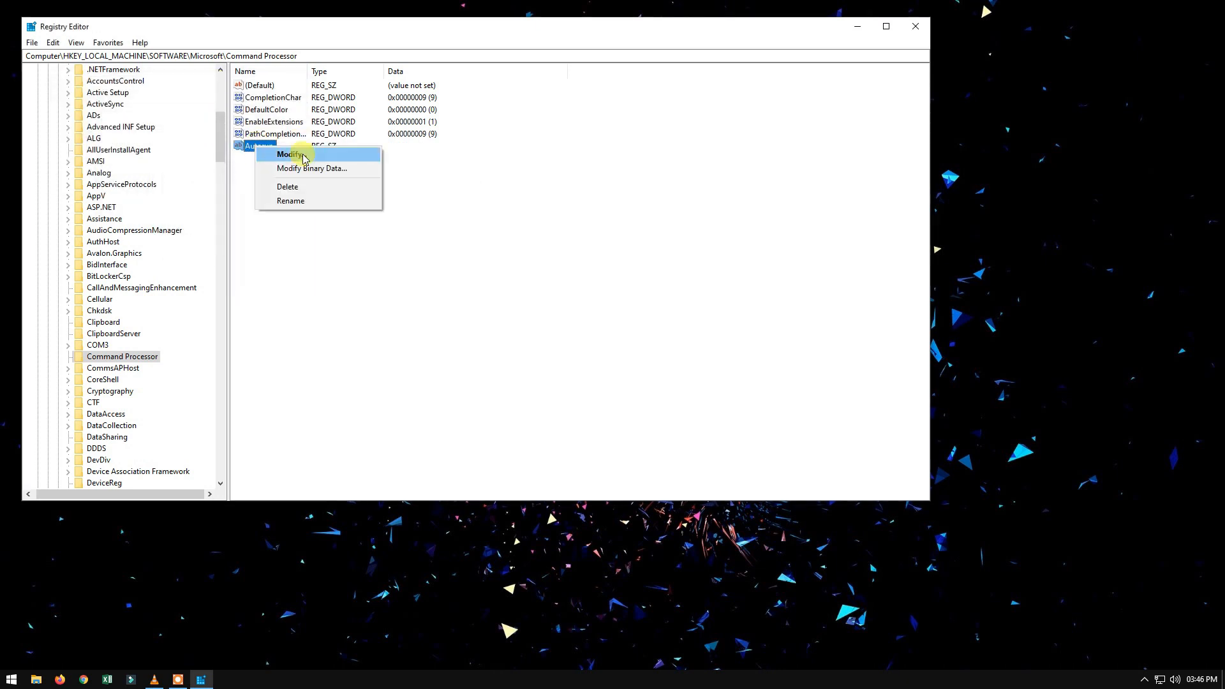
left_click(289, 154)
type("Prompt")
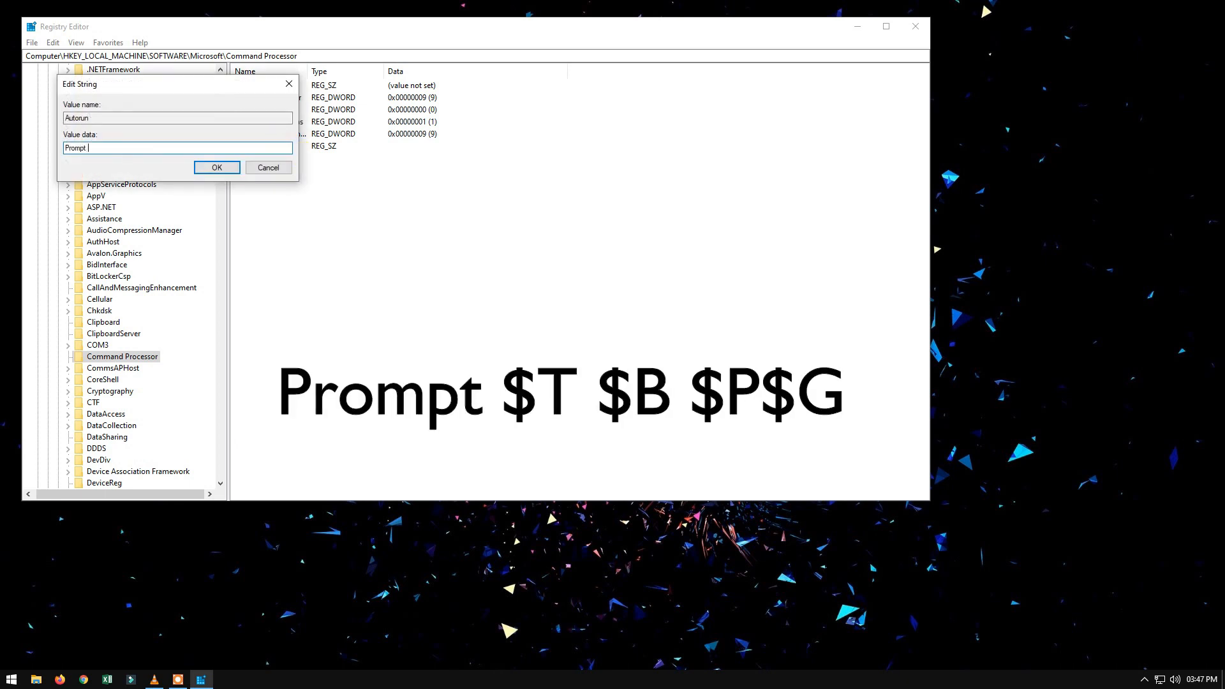
type("$T $B $P$")
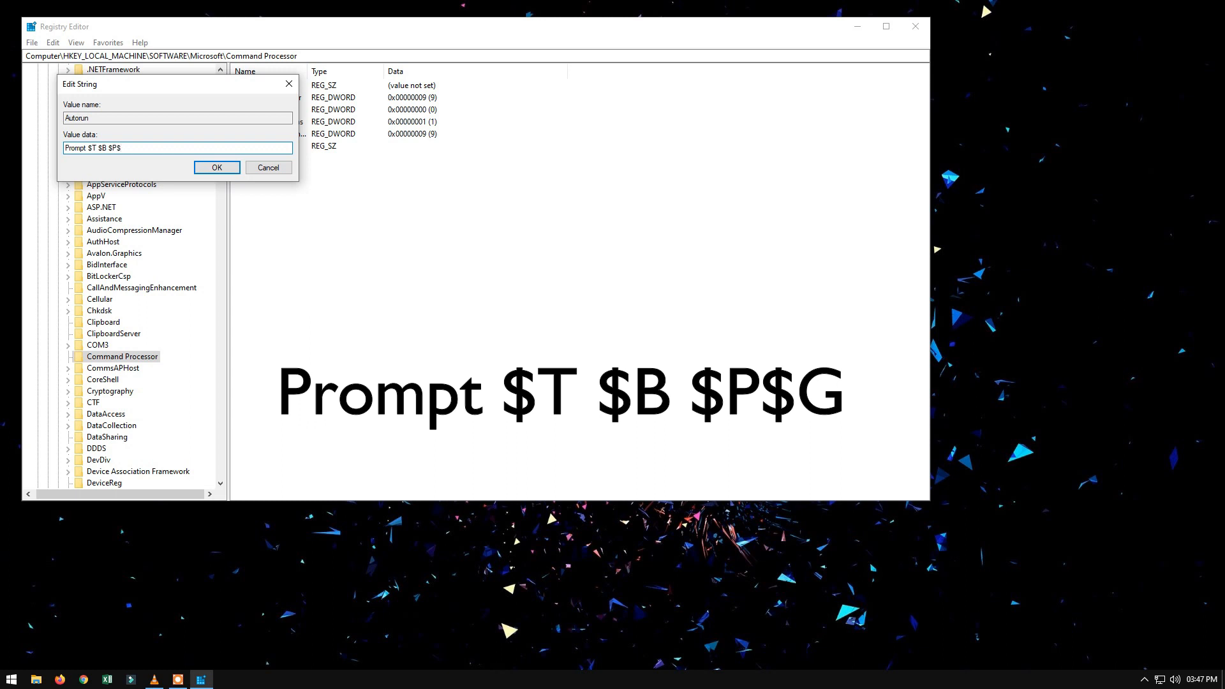
left_click(217, 168)
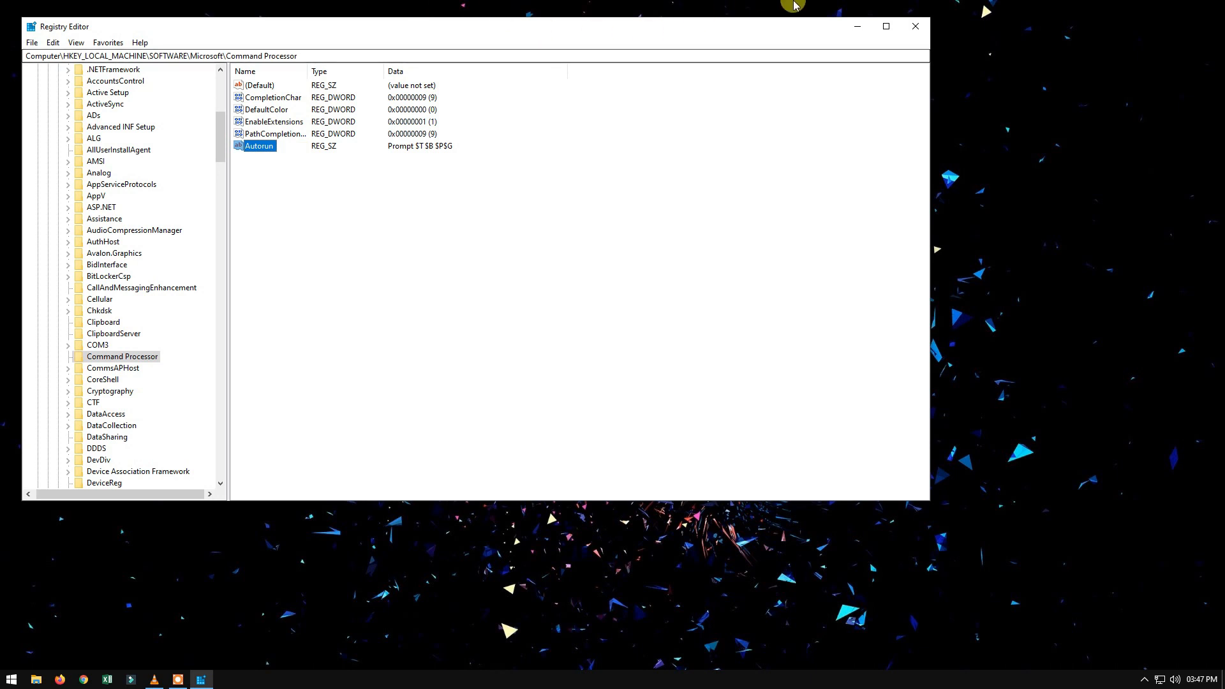
- Launch a new console showing the timestamp prompt and enter help
left_click(915, 25)
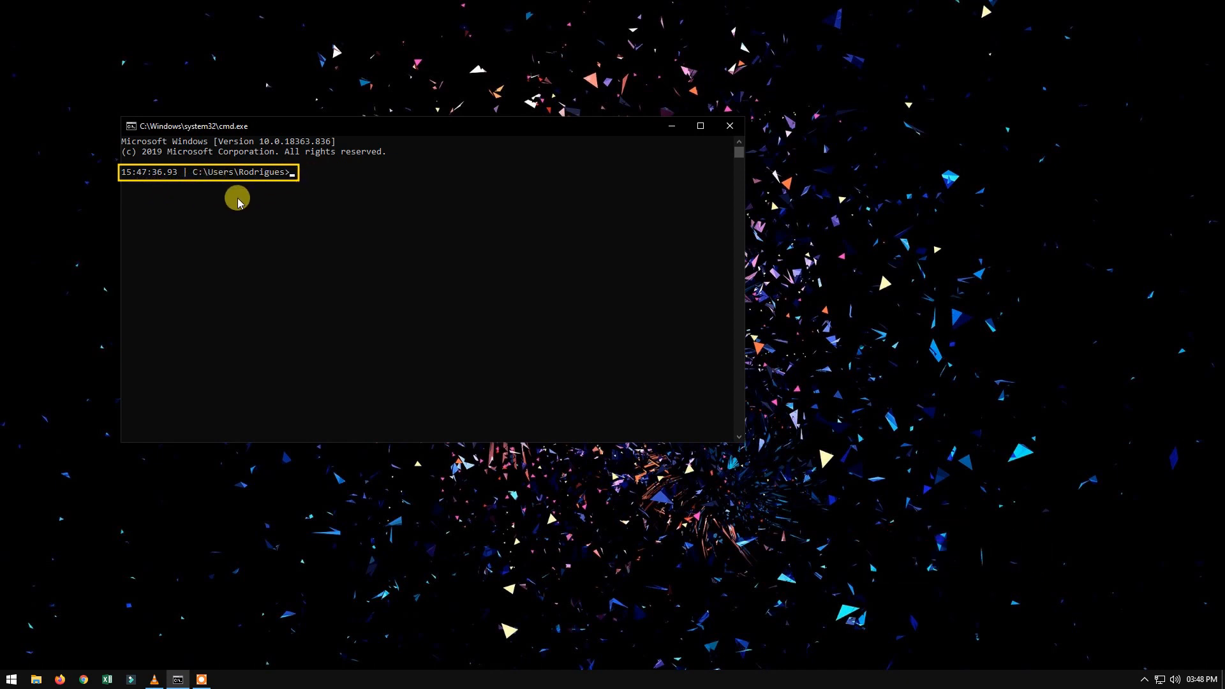
type("help")
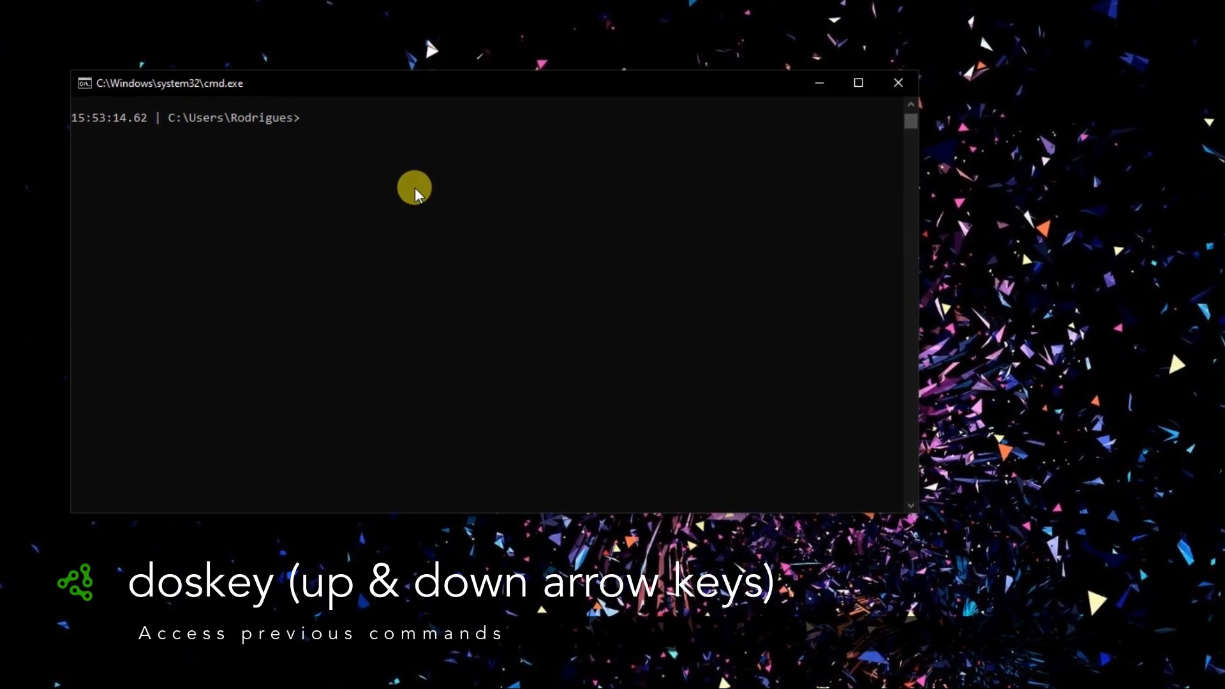
- Set the prompt to keithtechtips, restore the timestamp prompt, and run doskey /history
type("prompt keithtechtips")
type("doskey")
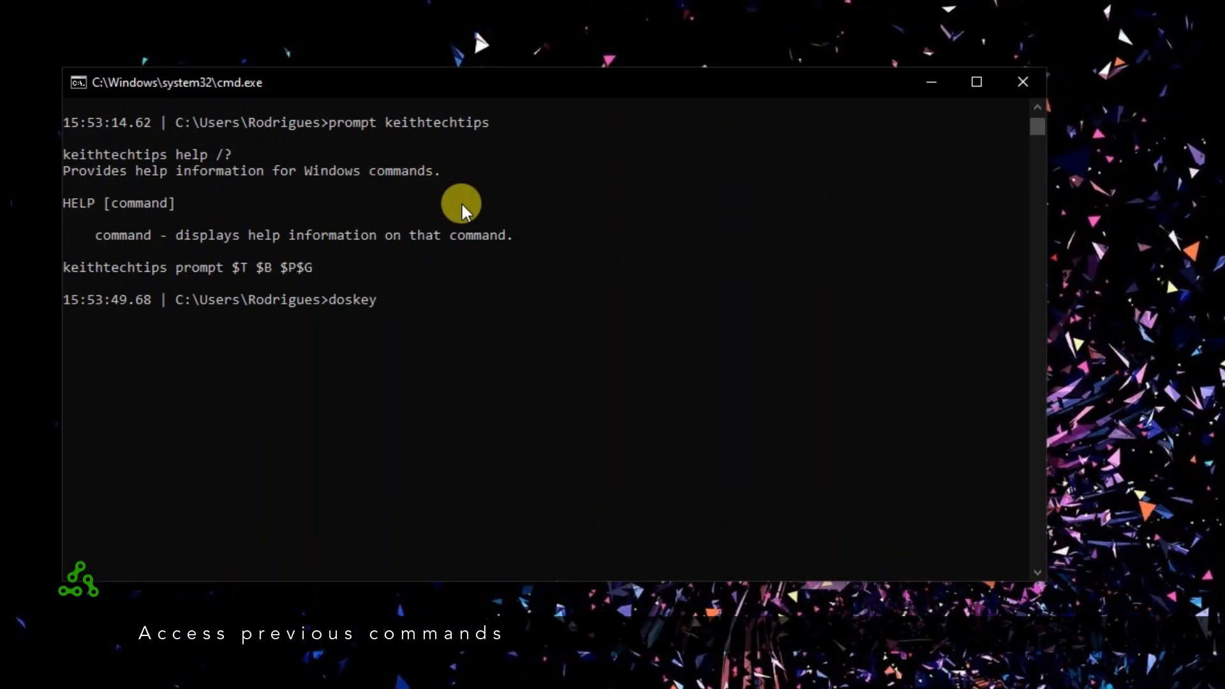
type("/his")
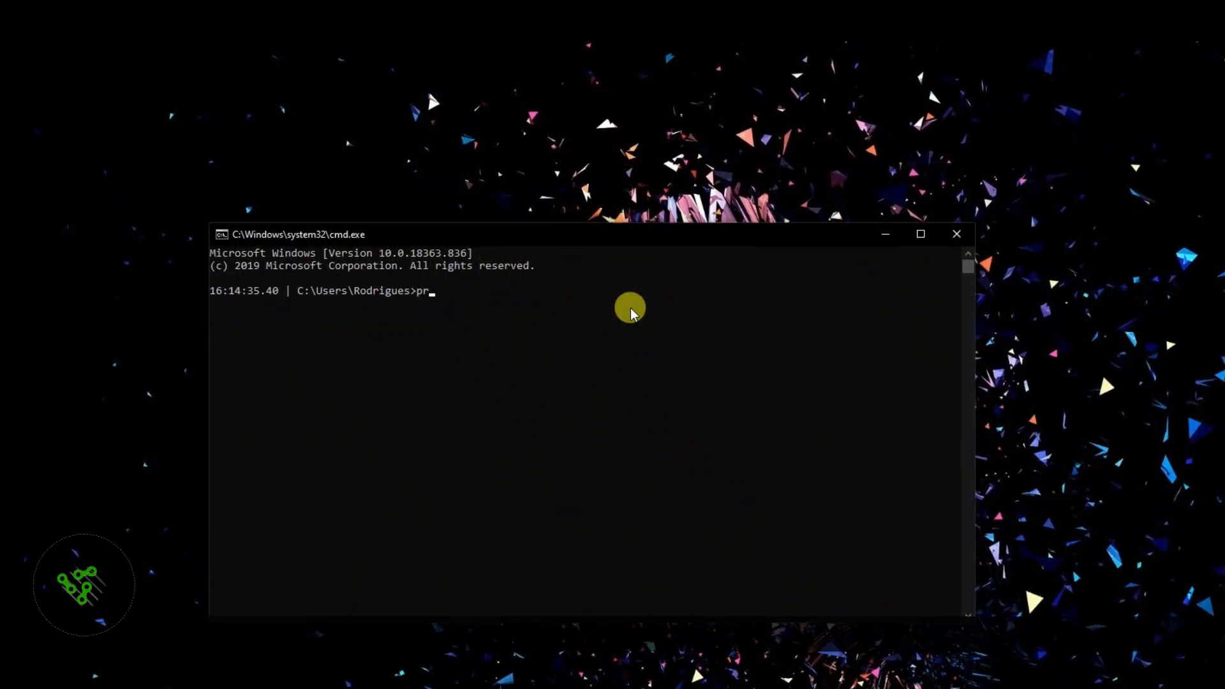
- Chain prompt Keith with a second command on one line using &&
type("ompt")
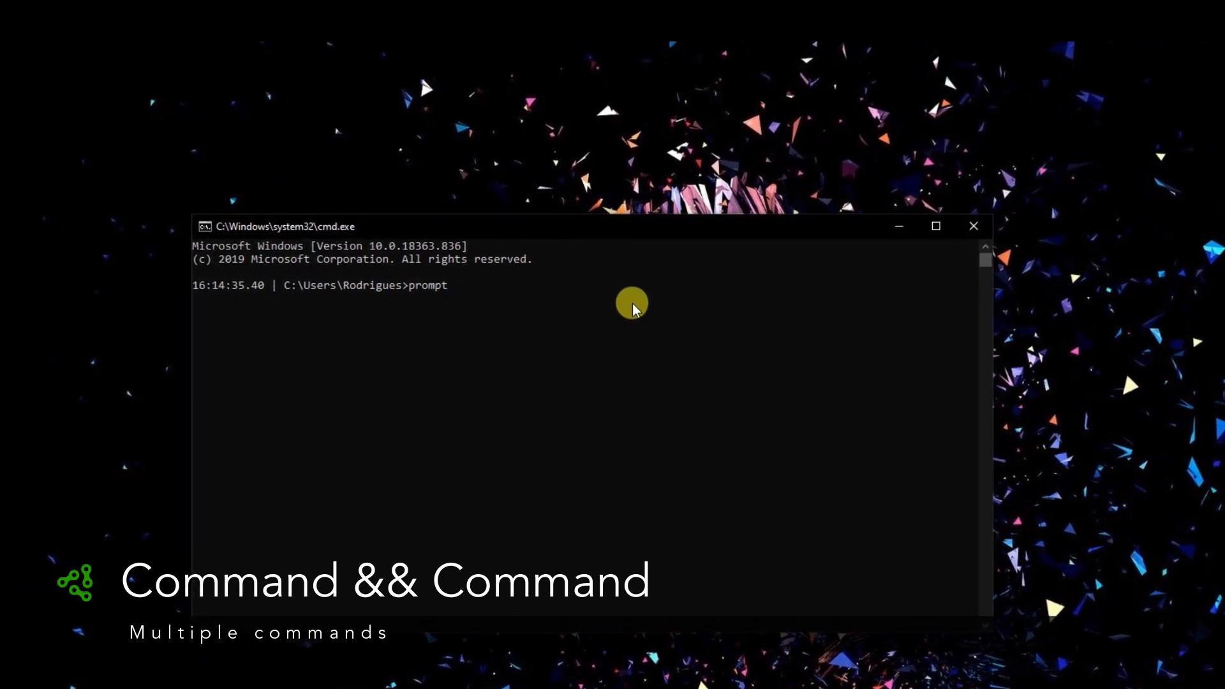
type("Keith")
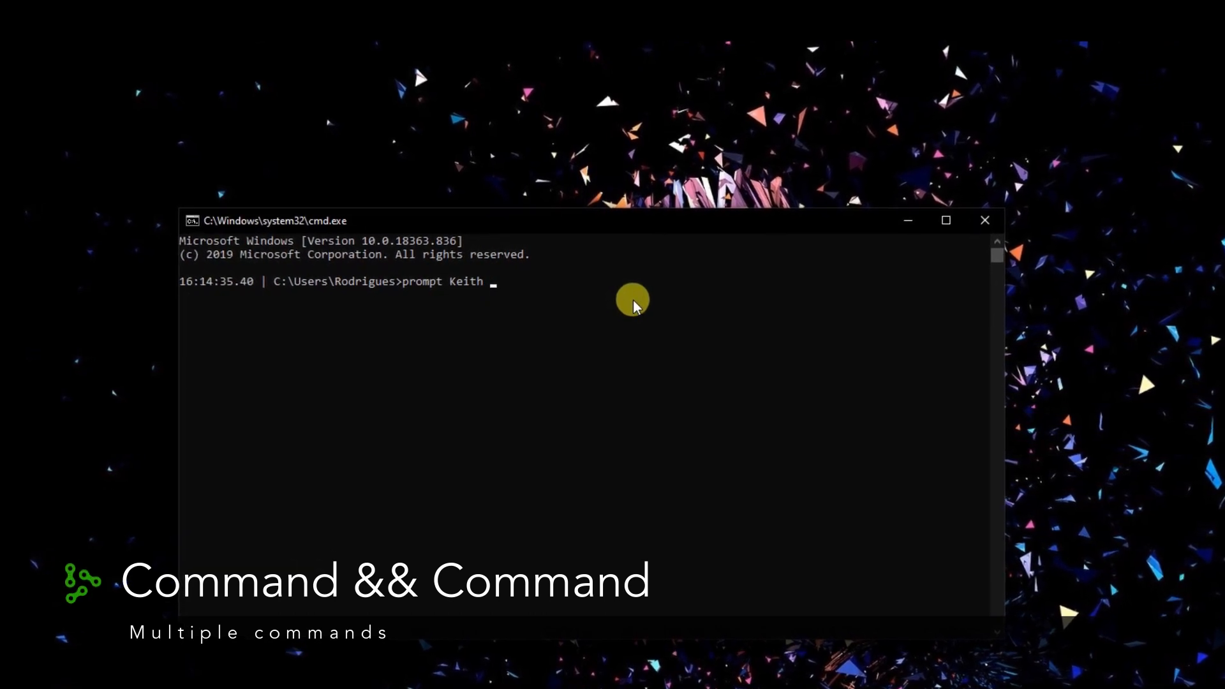
type("&&")
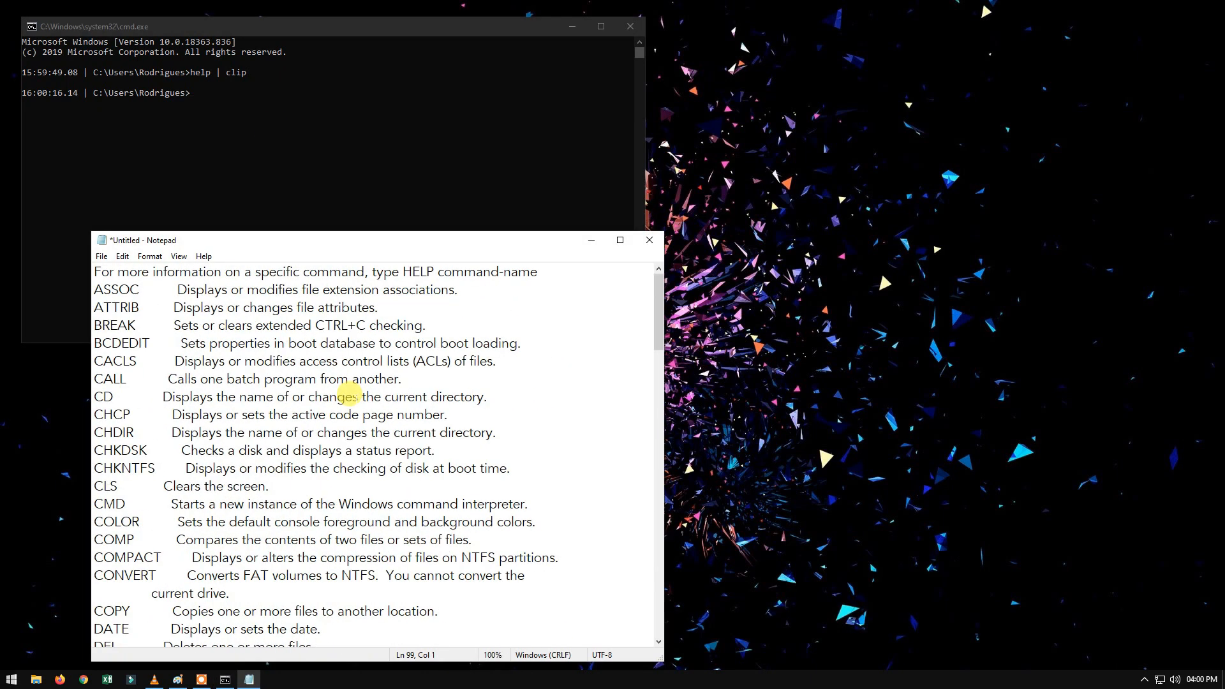
- Paste the clipped help listing into Notepad and move on to File Explorer
left_click(35, 679)
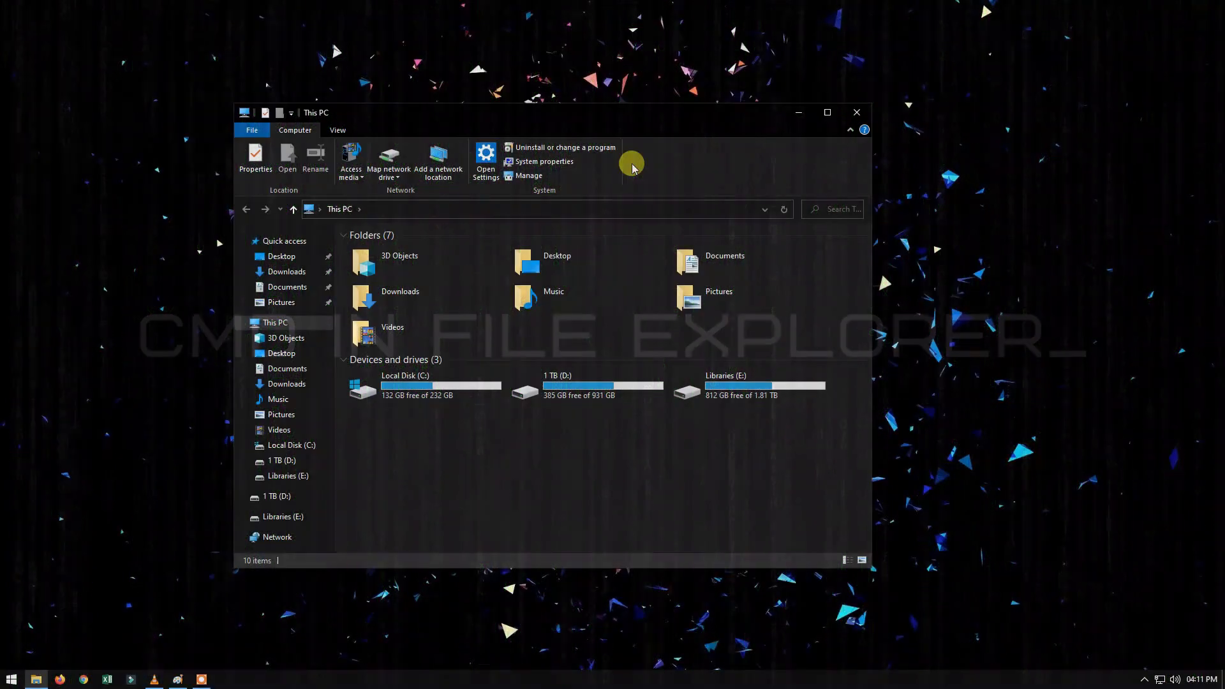
- Drag the C:\Program Files\Internet Explorer\images folder from Explorer onto the command line
double_click(405, 385)
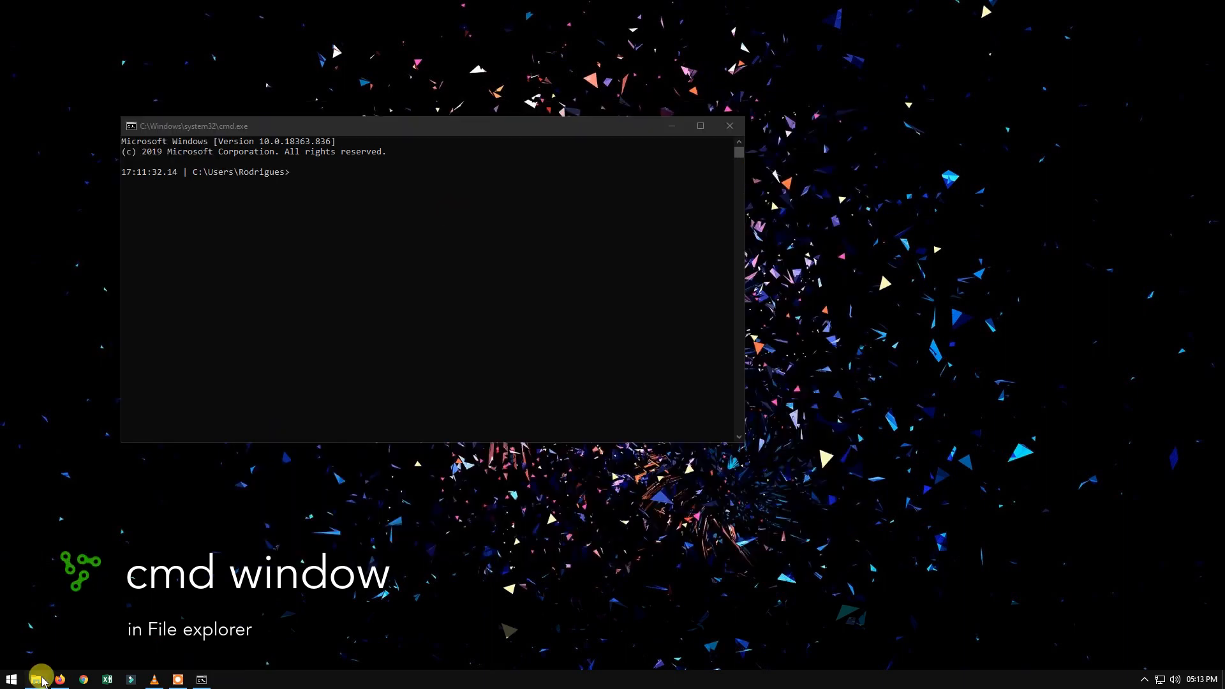
left_click(35, 677)
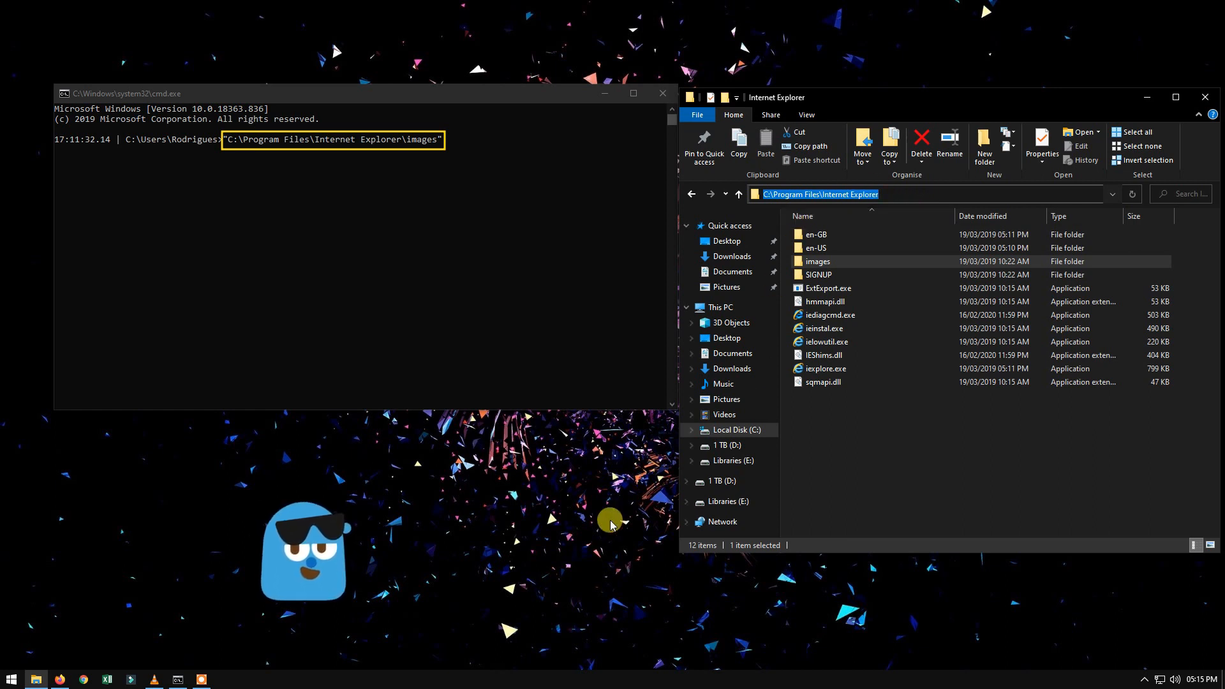
left_click(1203, 97)
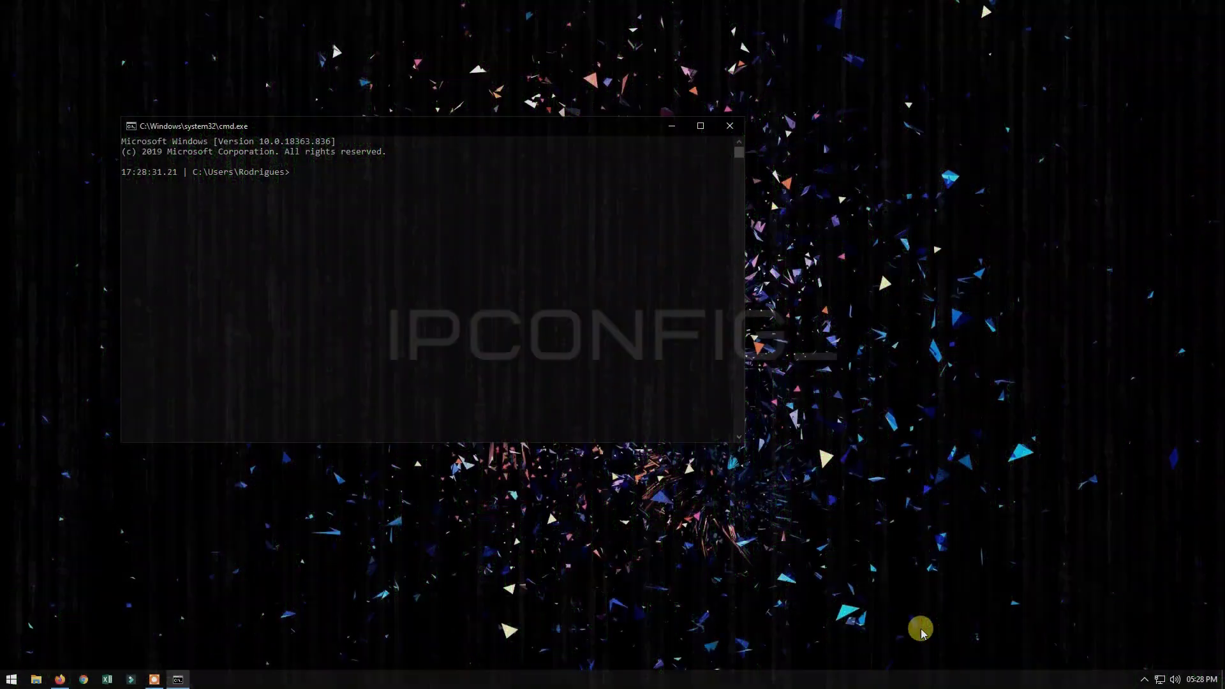
- Run ipconfig /all to show every adapter's detailed configuration
type("ipc")
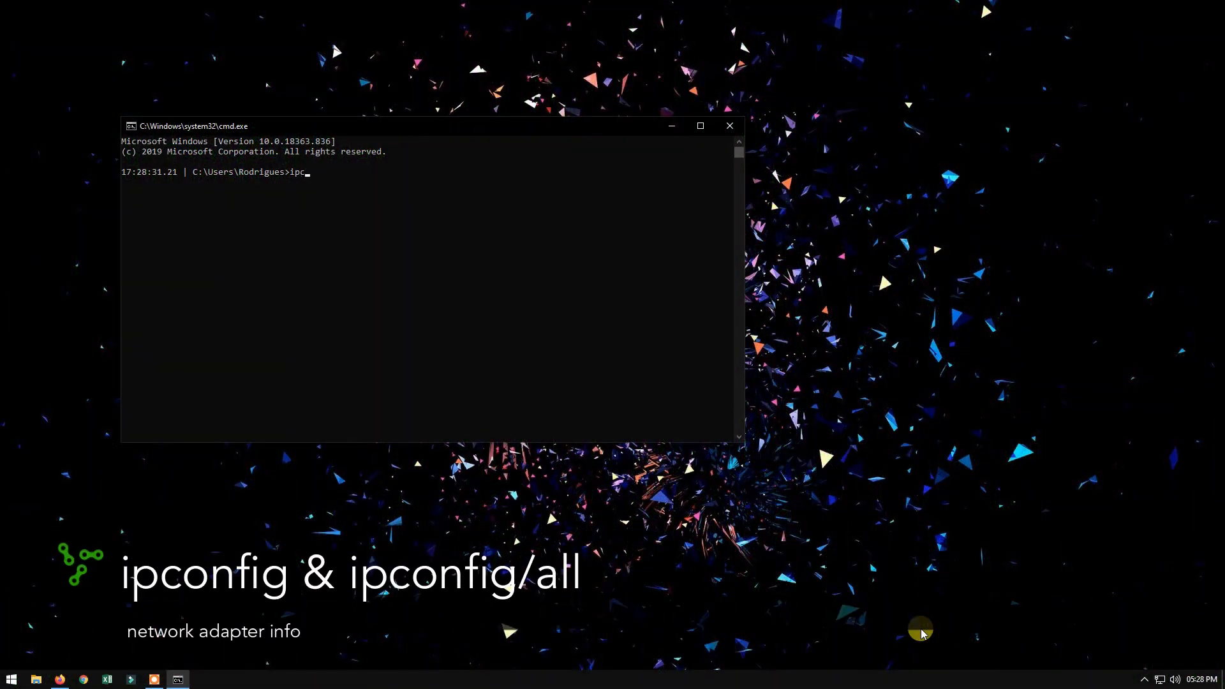
type("onfig")
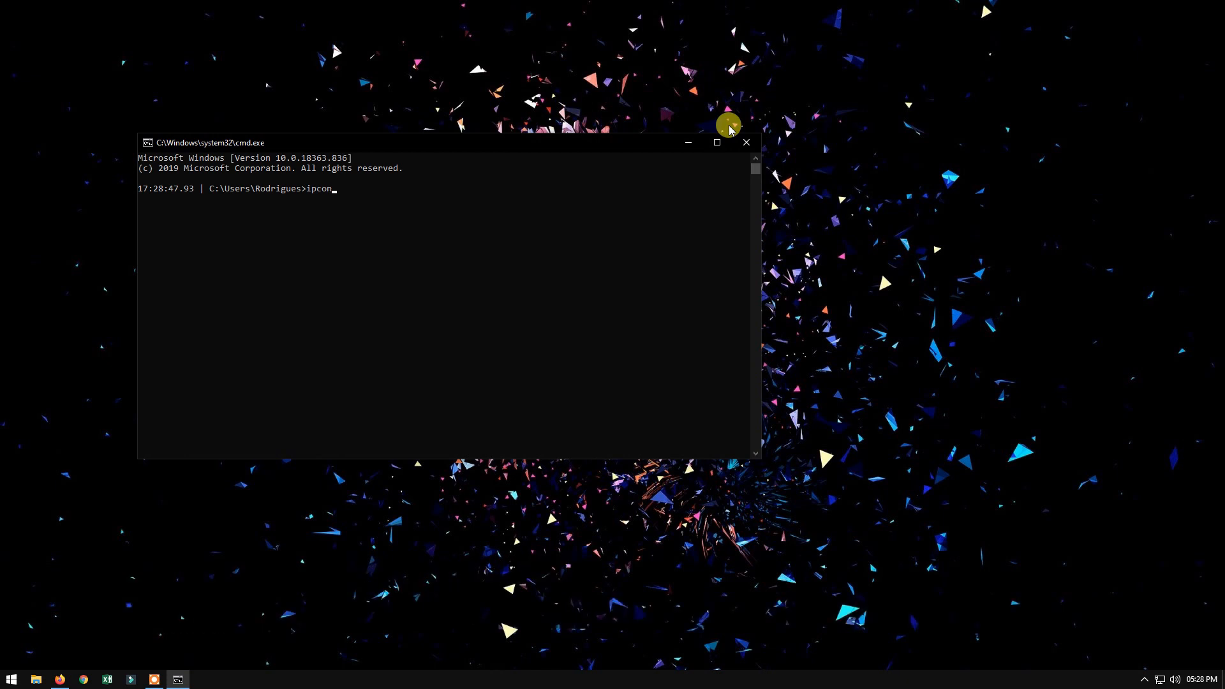
type("fig /")
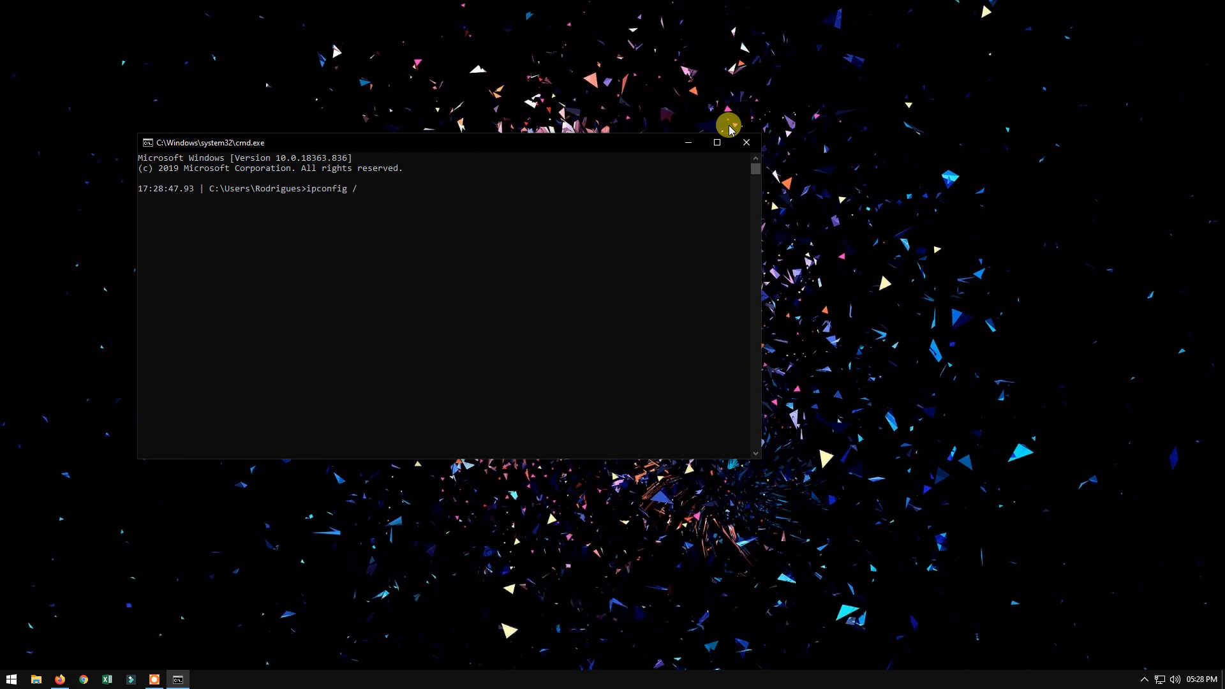
type("all")
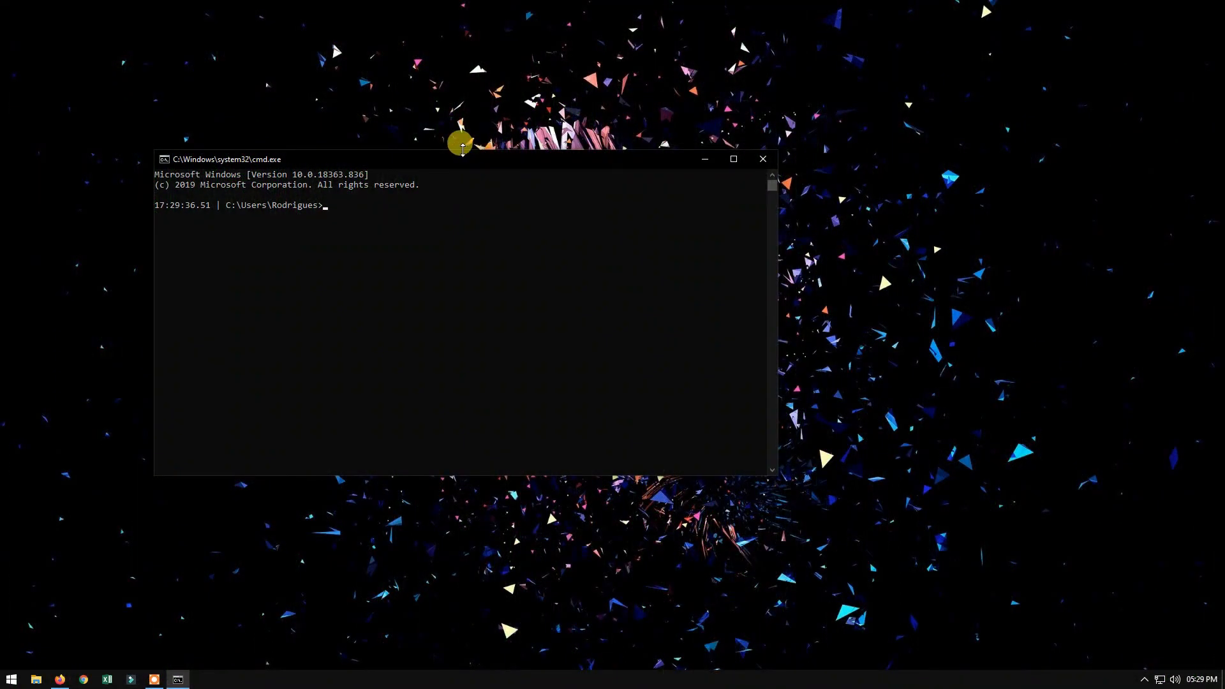
- Reach Console Windows Properties via Defaults in the title bar's system menu
right_click(461, 160)
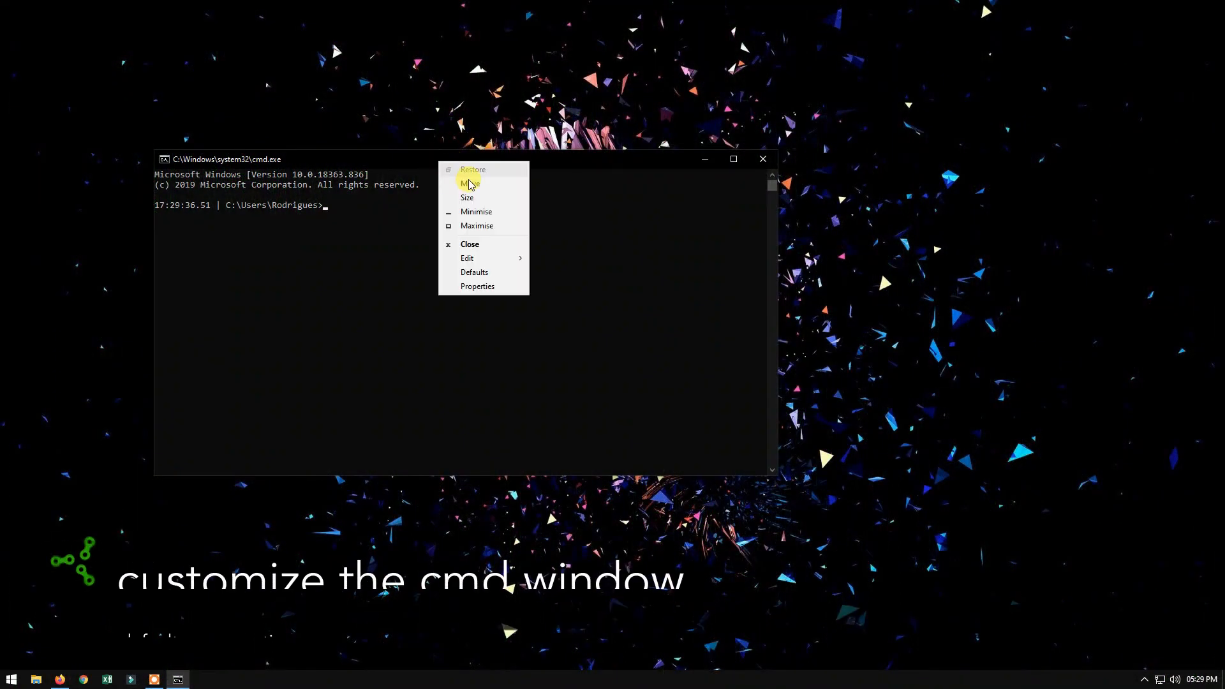
mouse_move(478, 286)
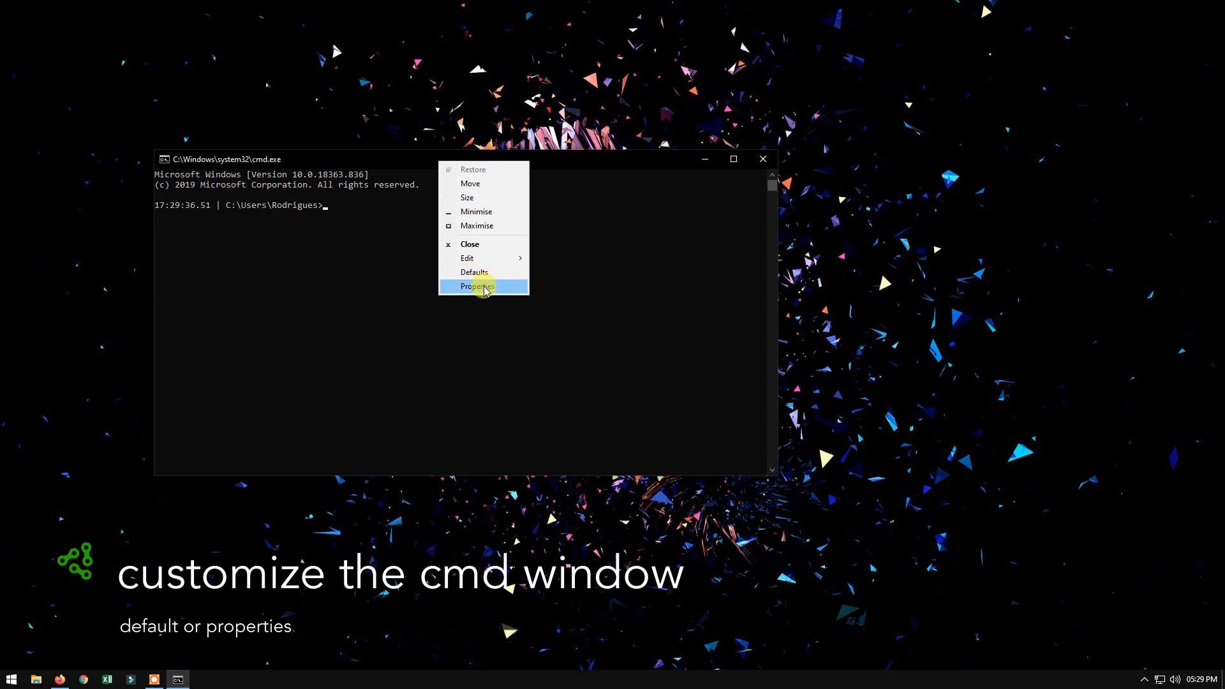
mouse_move(481, 271)
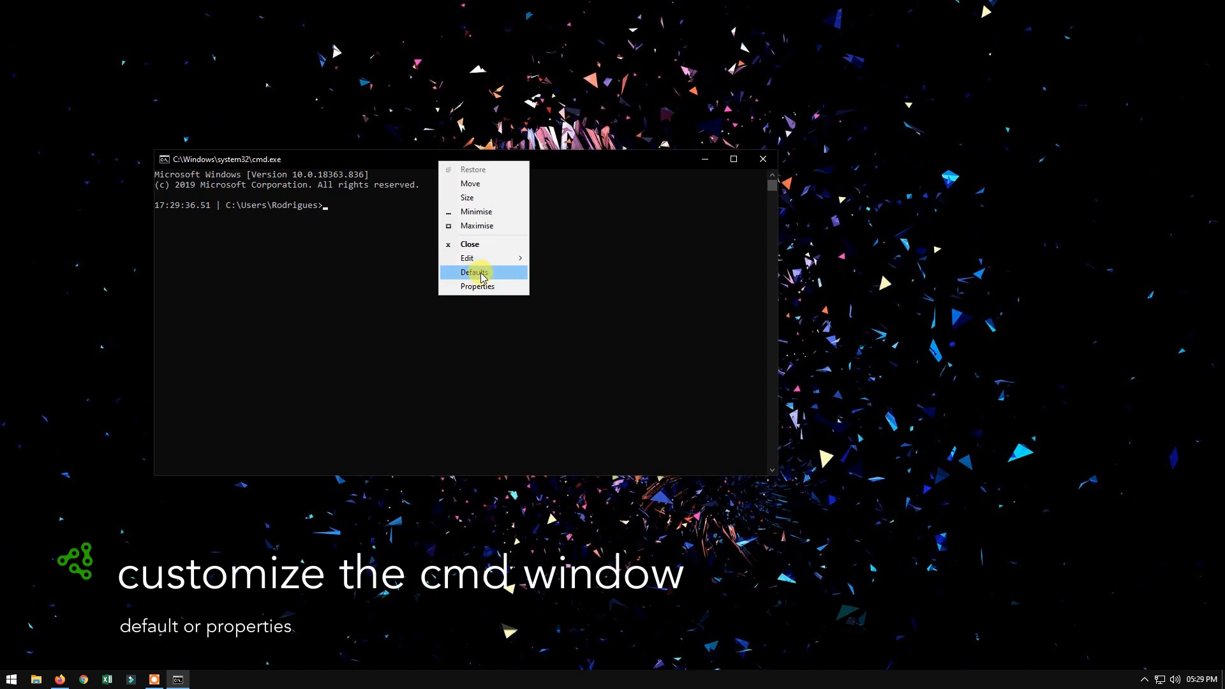
left_click(163, 159)
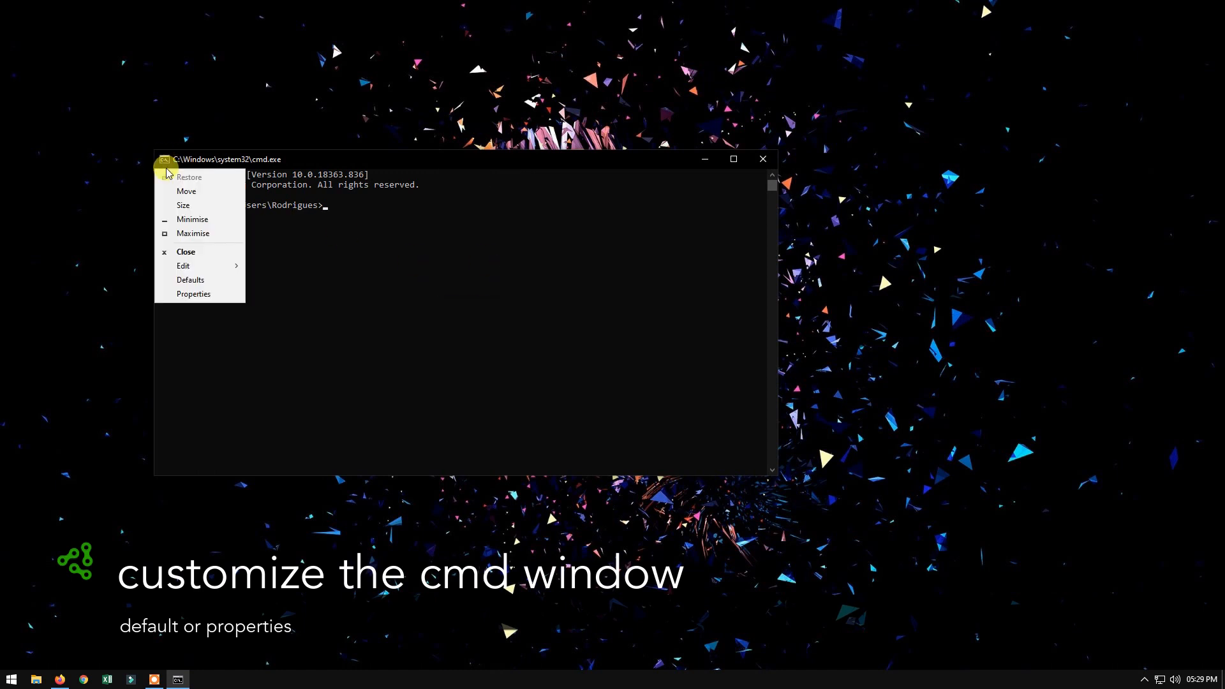
left_click(193, 293)
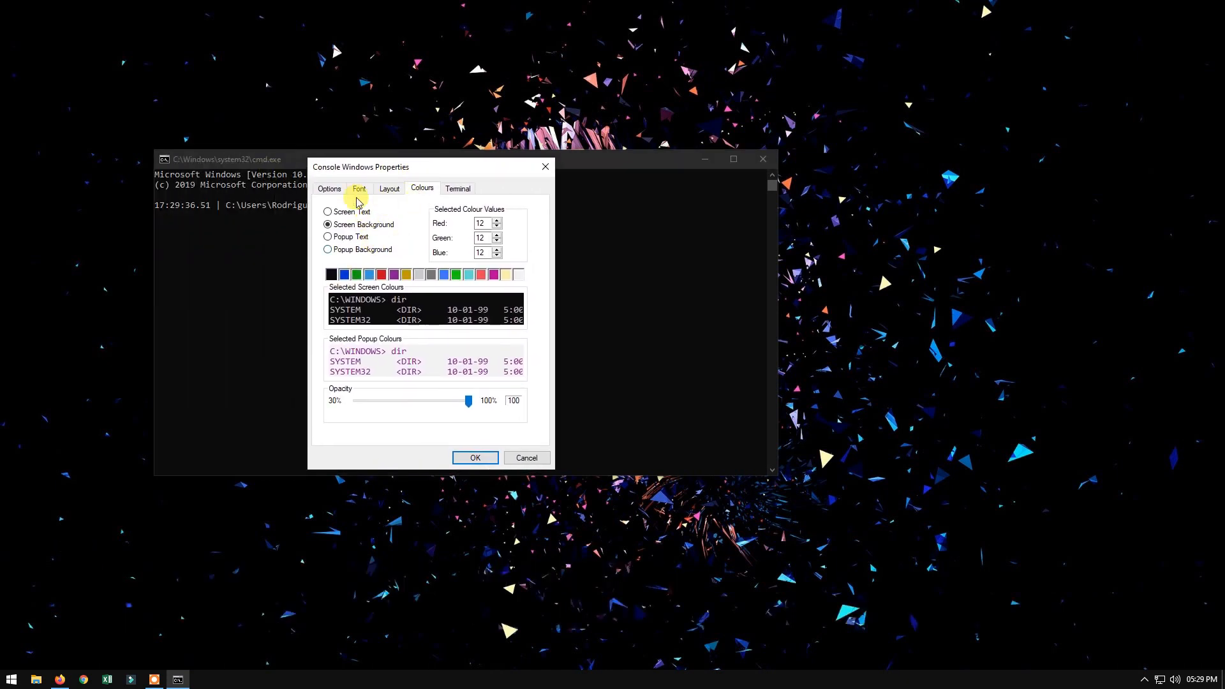
- Review the Font, Layout and Colours settings of the default console
left_click(359, 189)
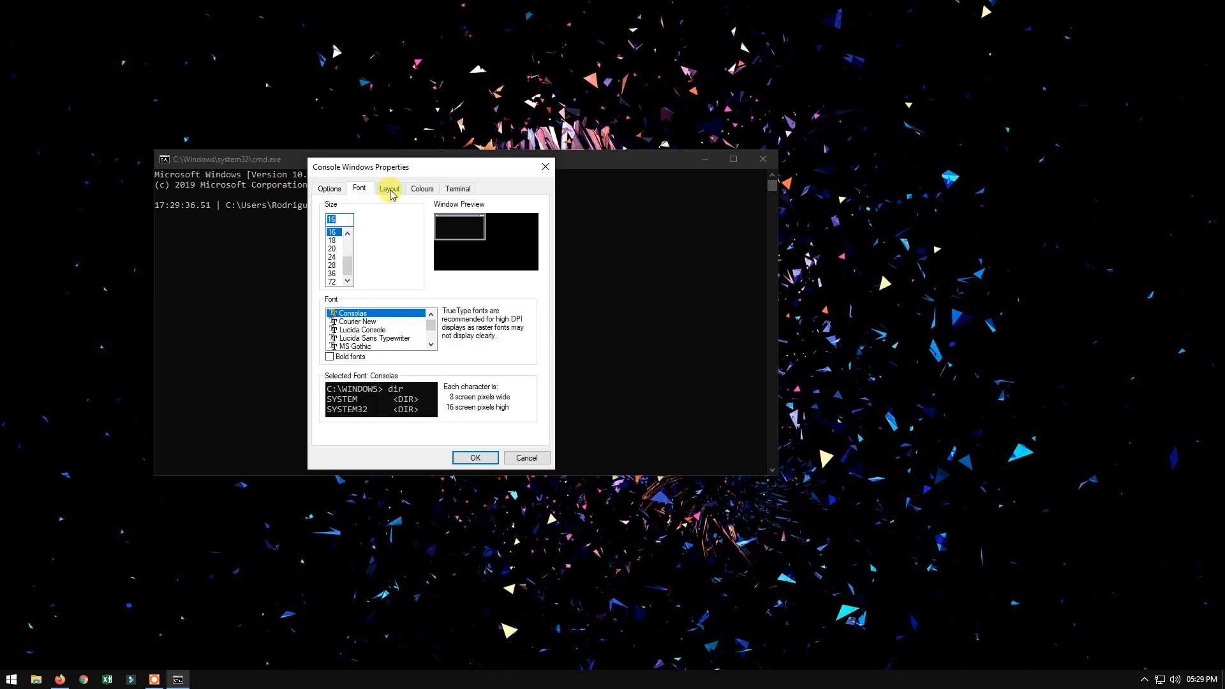
left_click(390, 188)
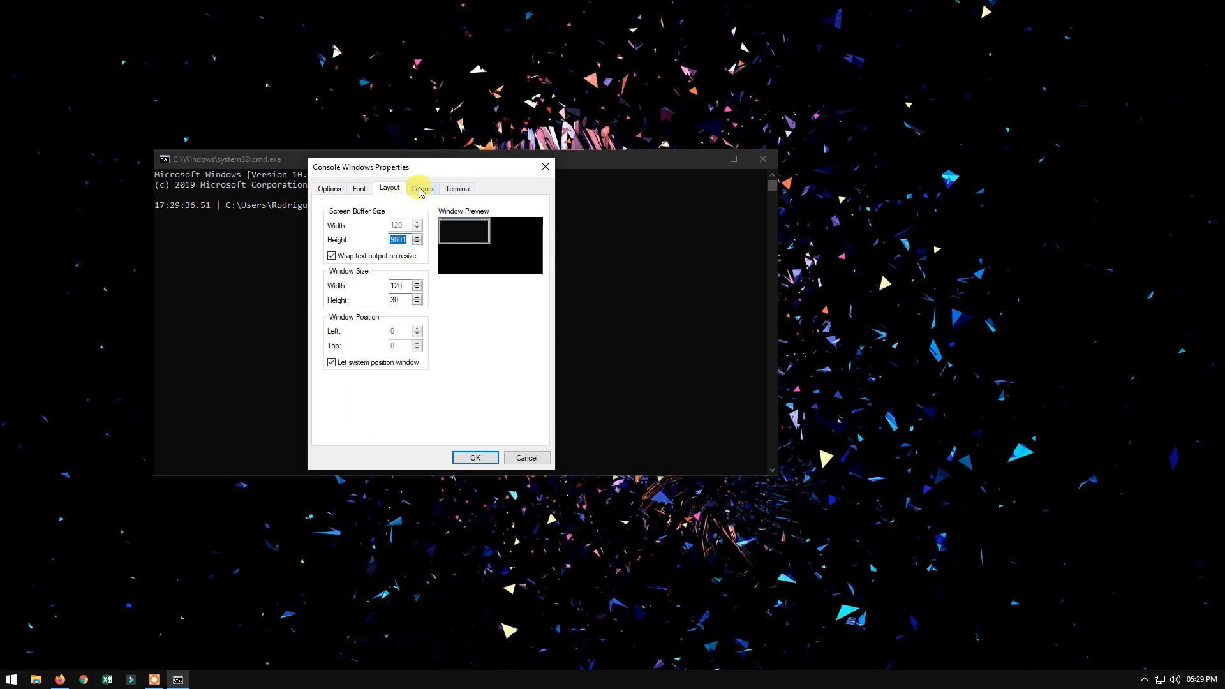
left_click(475, 456)
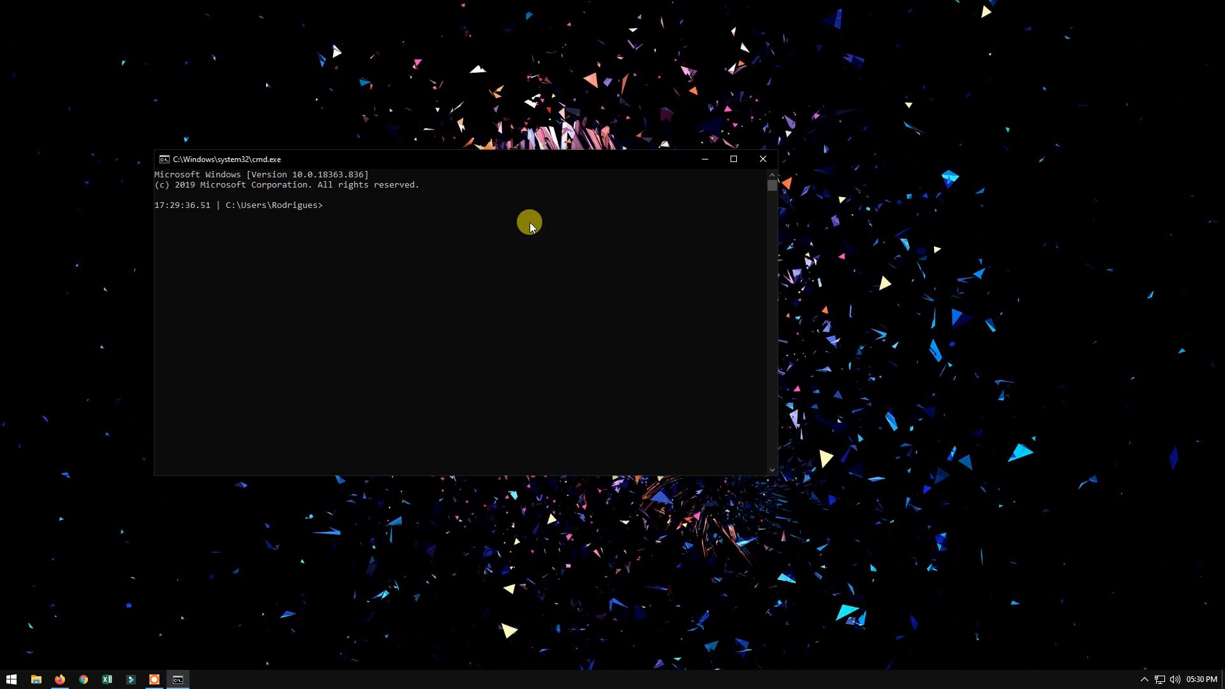
- Run driverquery to list installed drivers with module name, type and link date
type("driverqu")
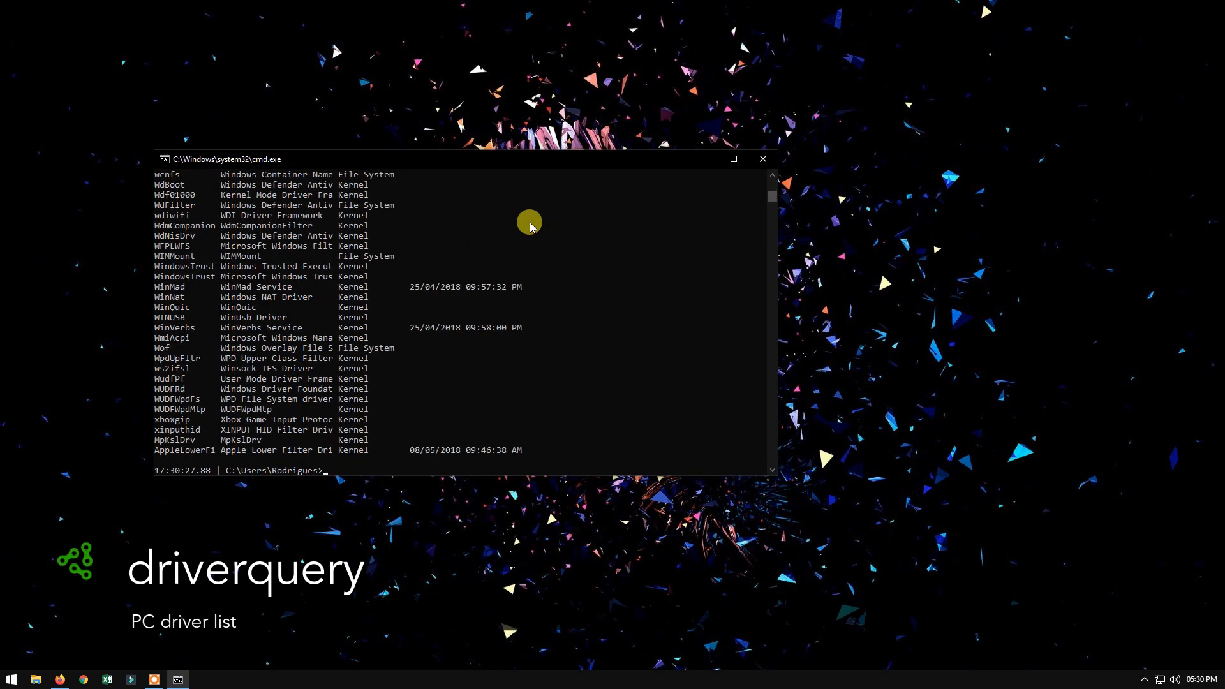
mouse_move(756, 194)
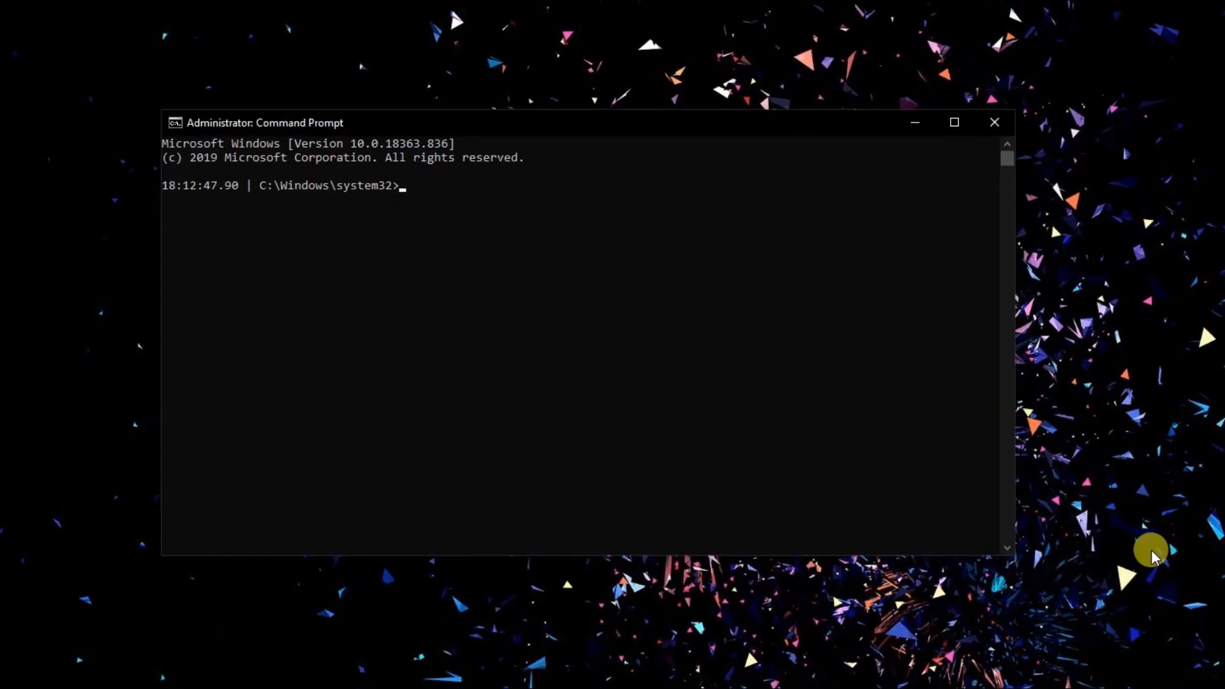
- Run ipconfig /flushdns in the administrator console to clear the DNS cache
type("ipcon")
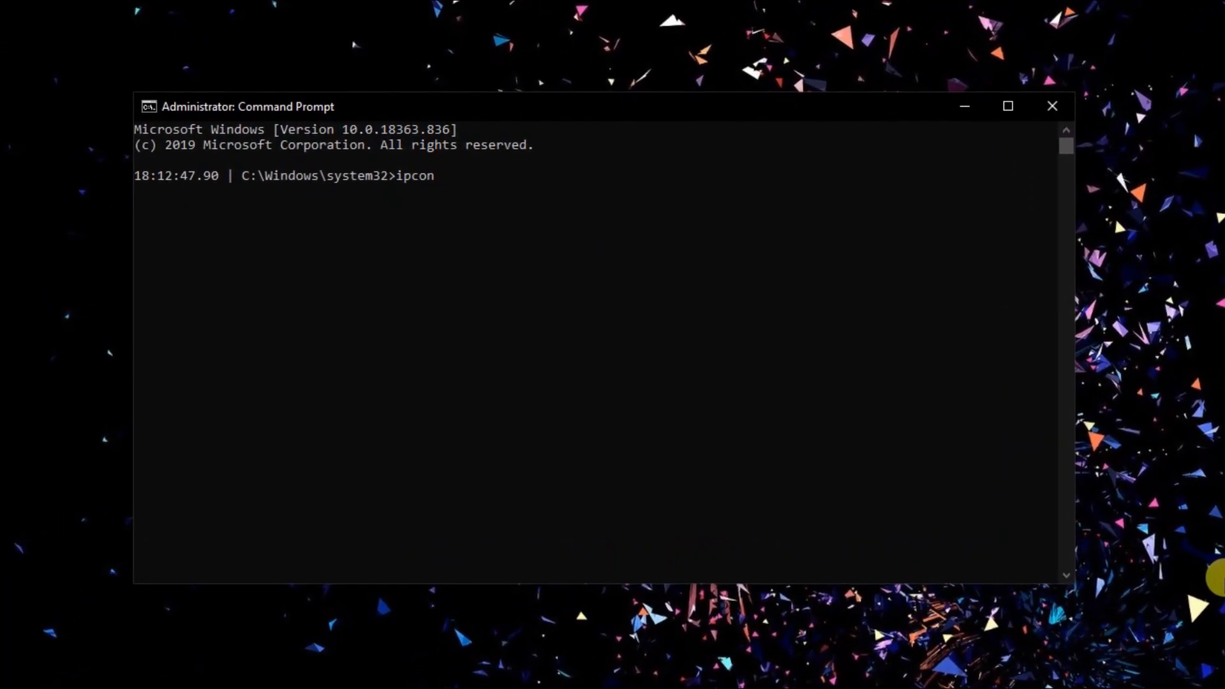
type("fig /")
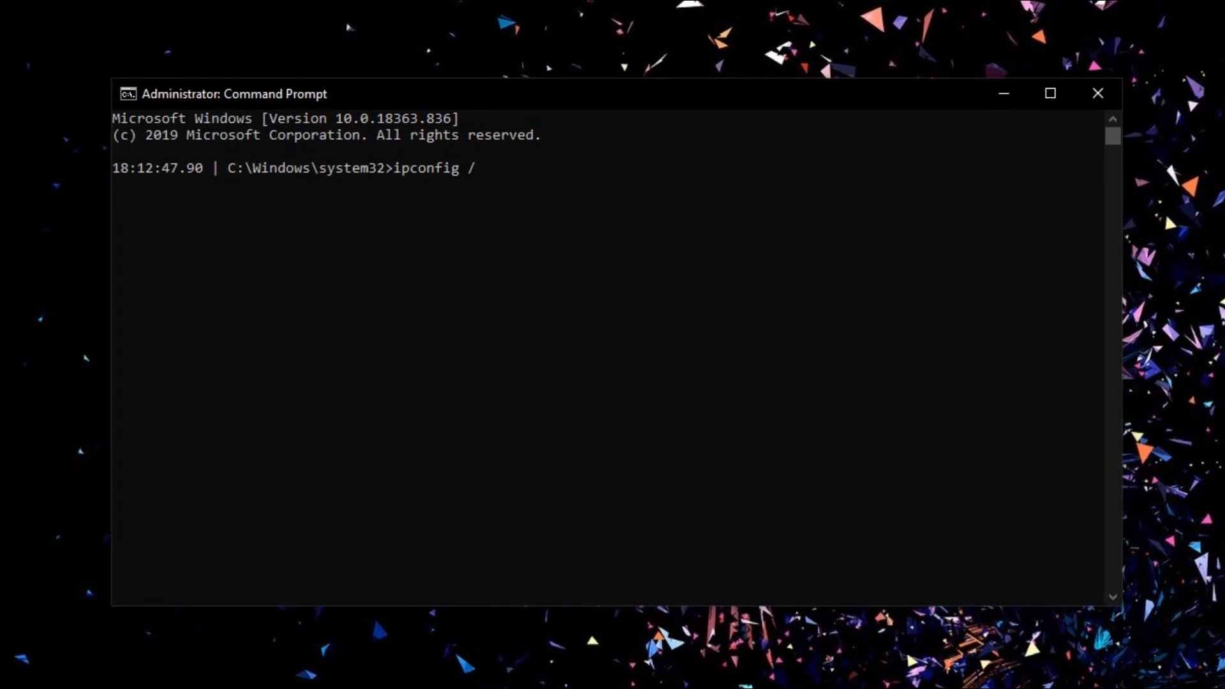
type("f")
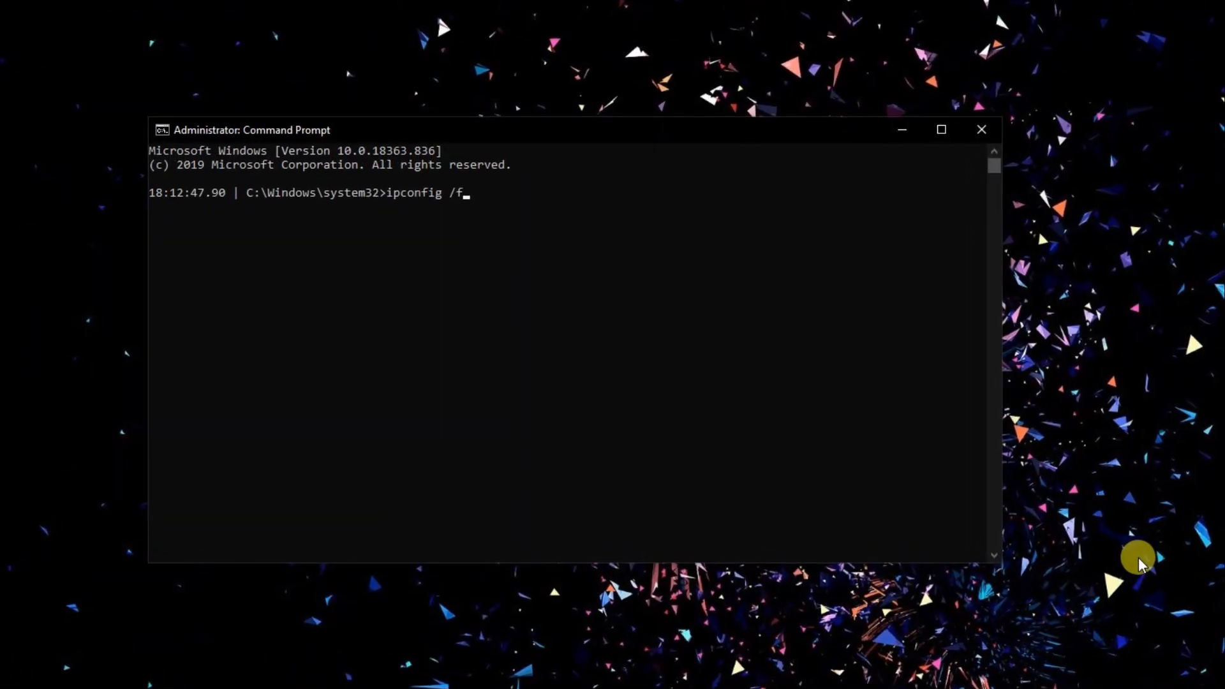
type("lushdns")
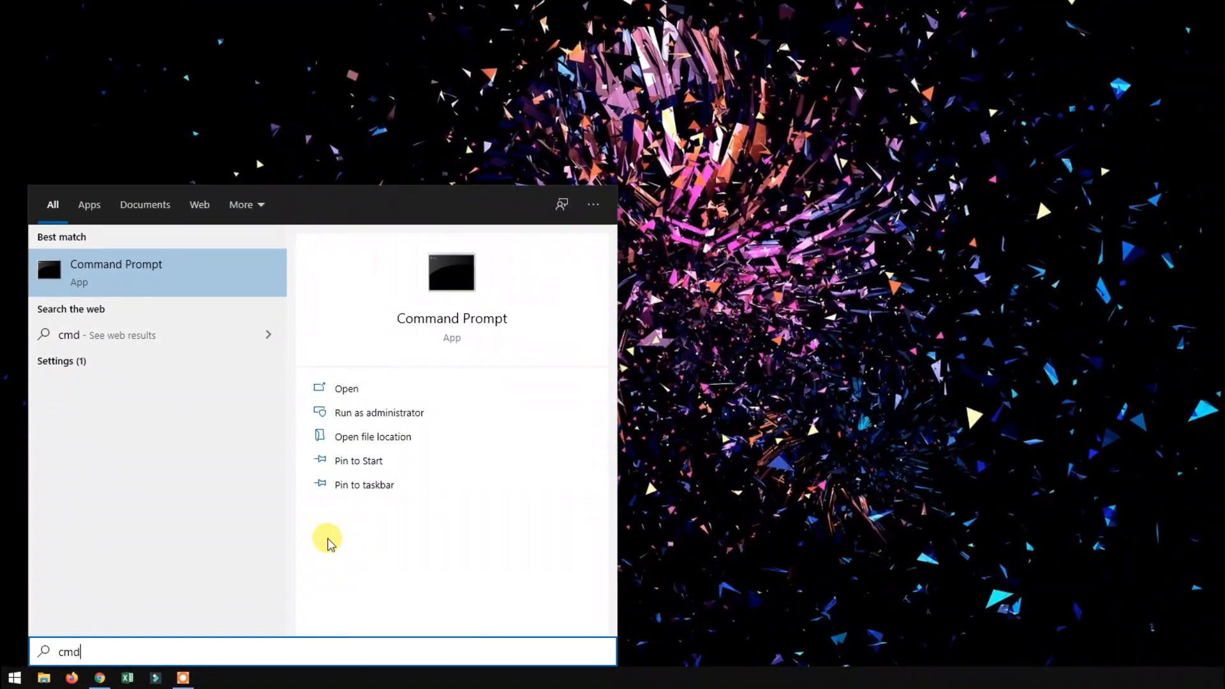
mouse_move(419, 423)
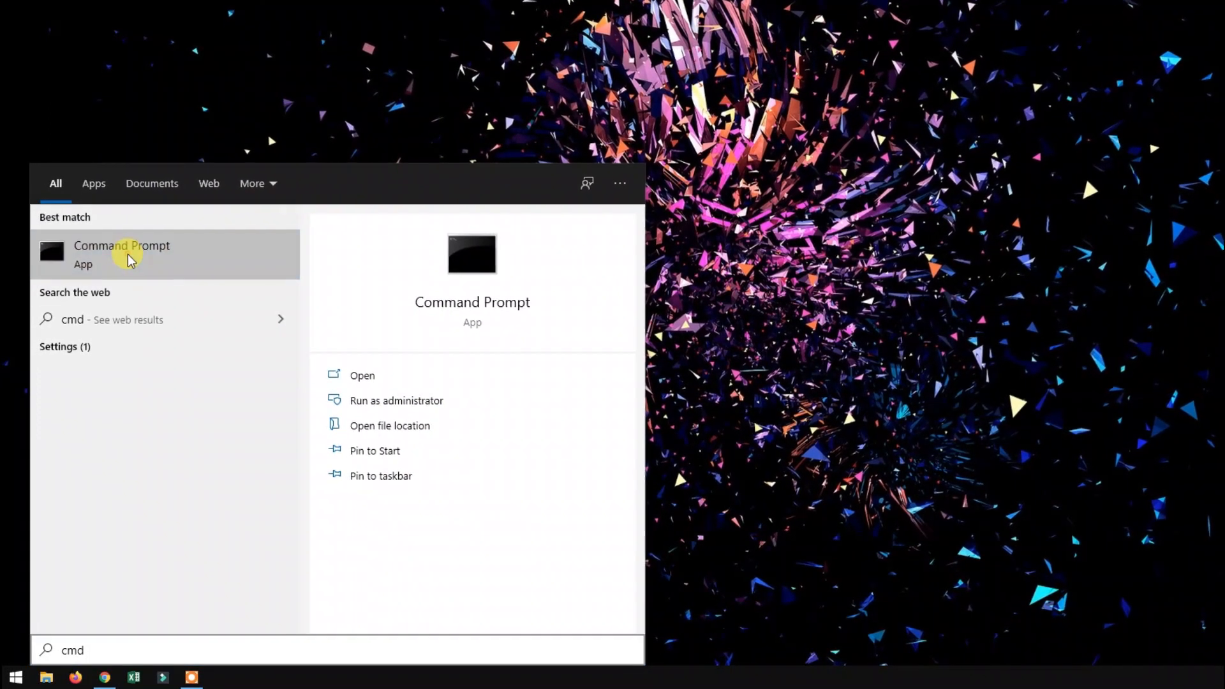
- Run the Command Prompt search result as administrator from its context menu
right_click(121, 250)
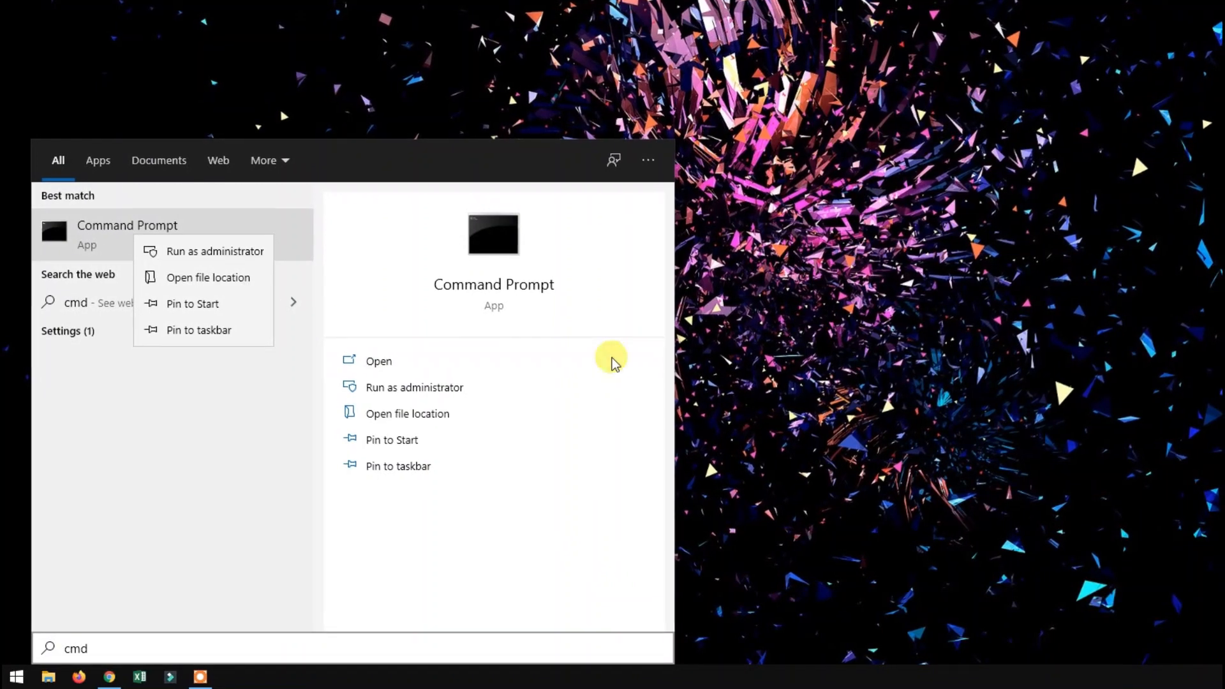
left_click(214, 251)
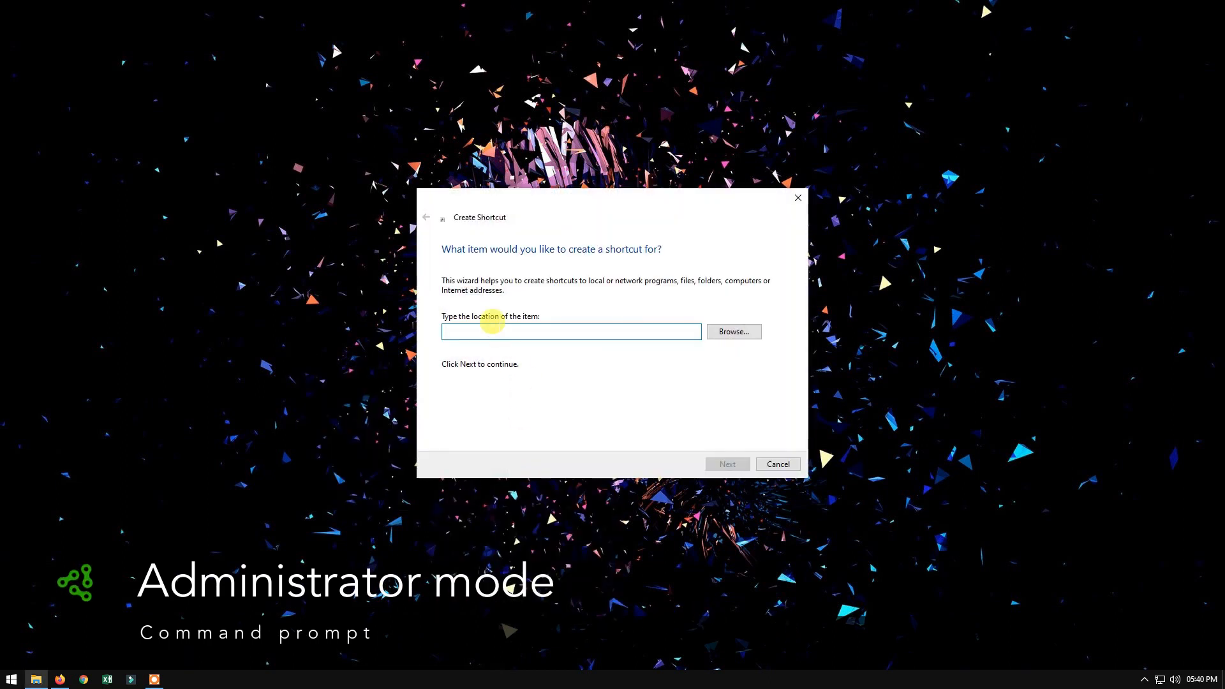
- Finish the cmd desktop shortcut and bring up its Properties
left_click(726, 463)
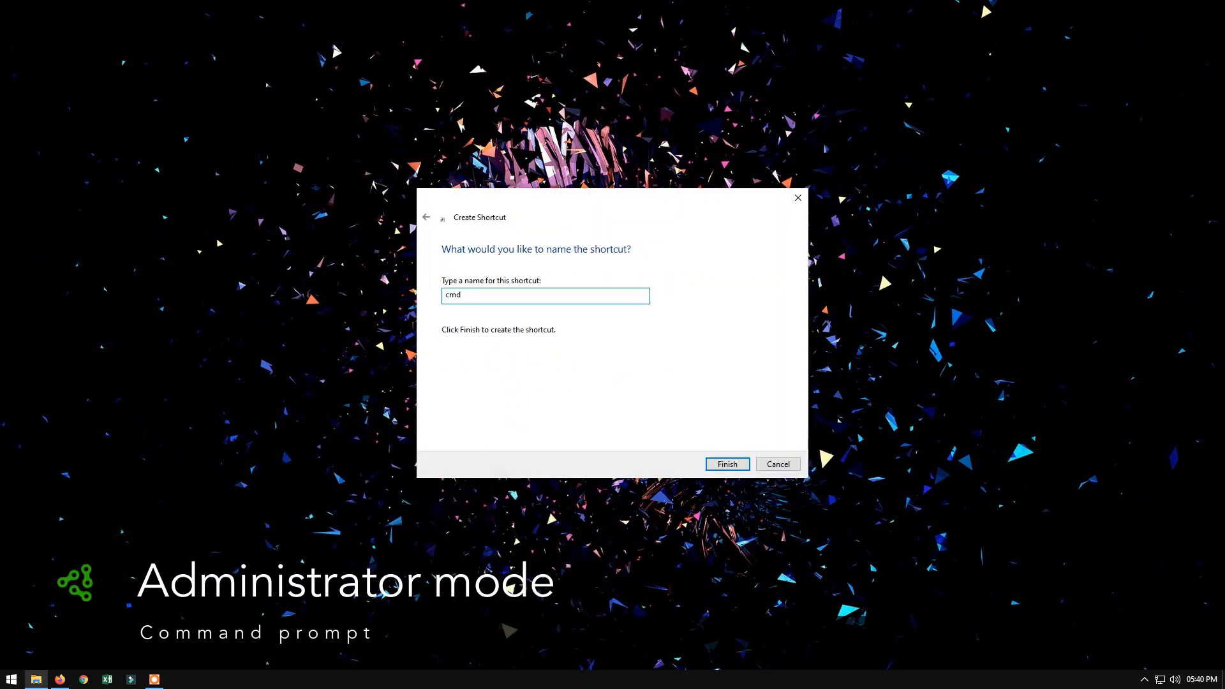
right_click(645, 406)
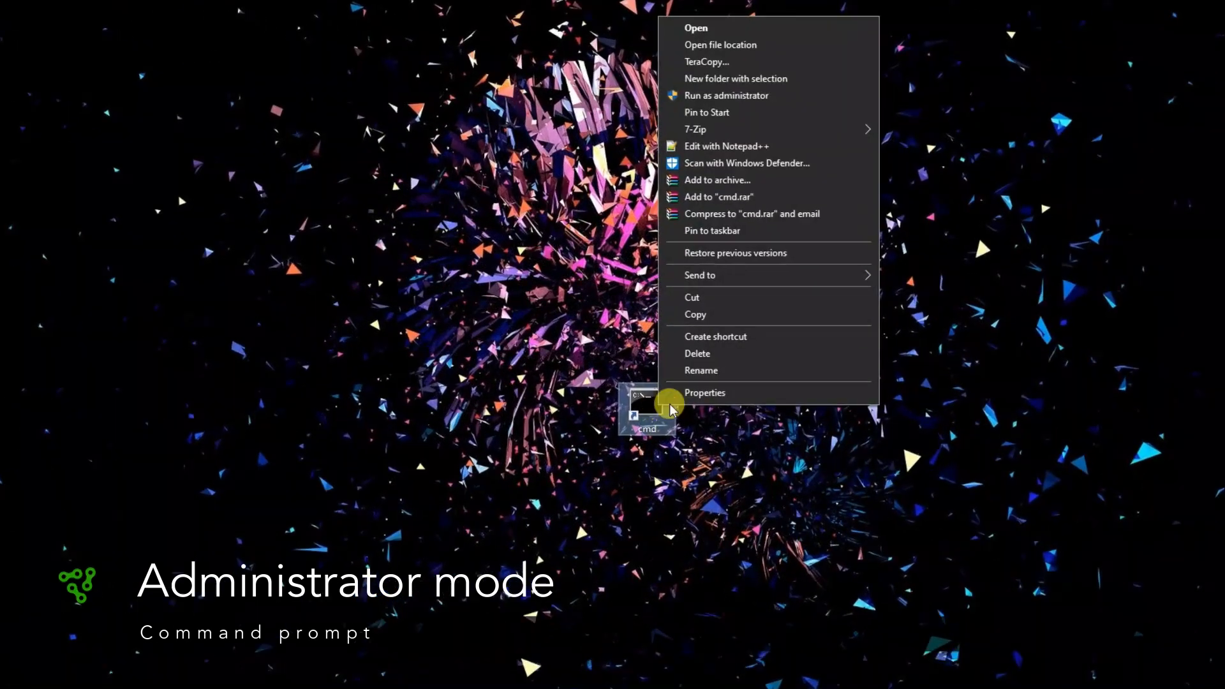
left_click(704, 392)
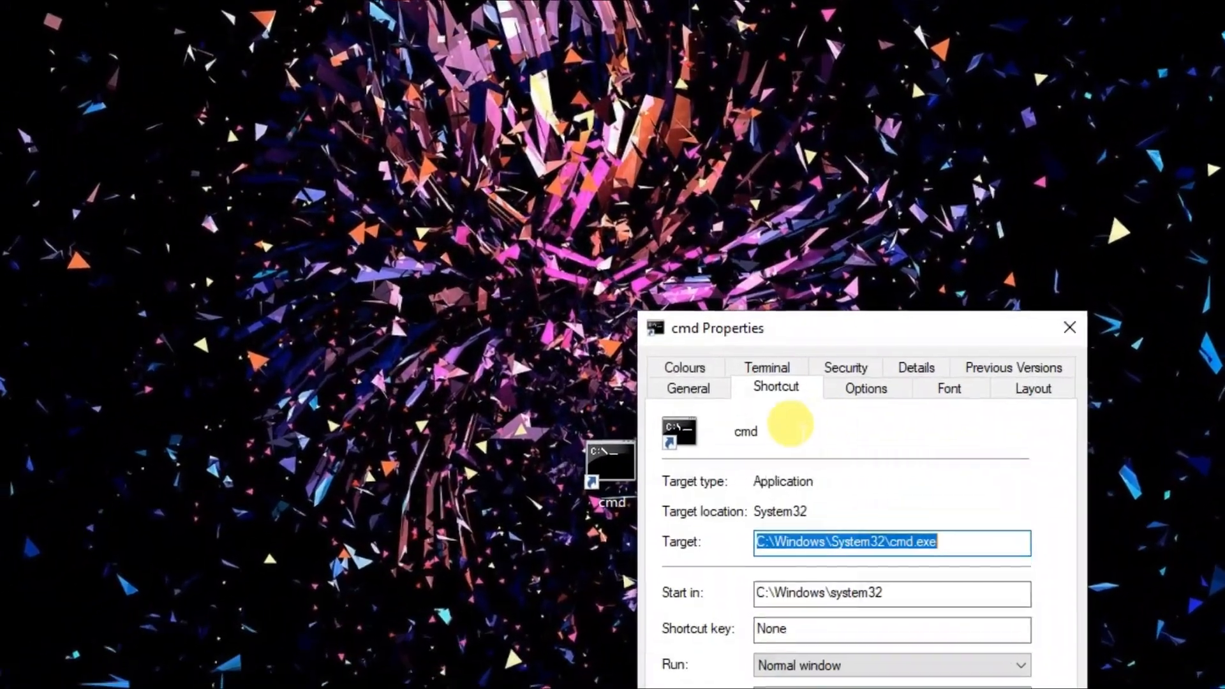
- Tick Run as administrator in Advanced properties and save the shortcut
left_click(754, 515)
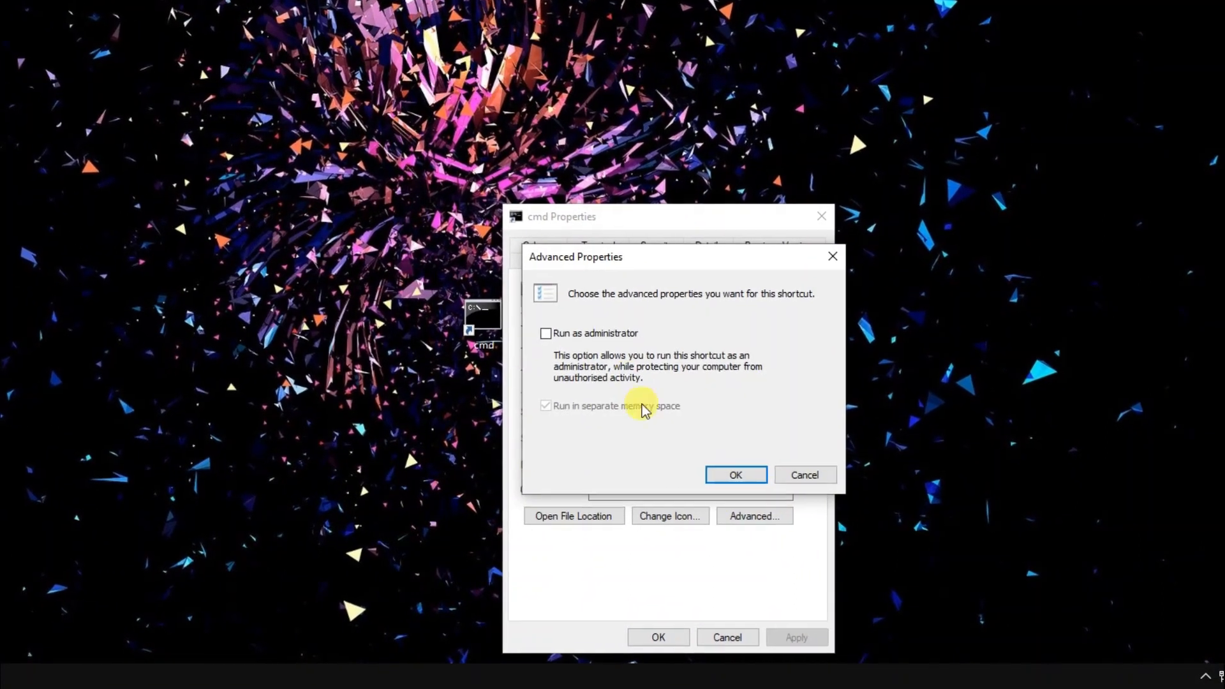
left_click(735, 475)
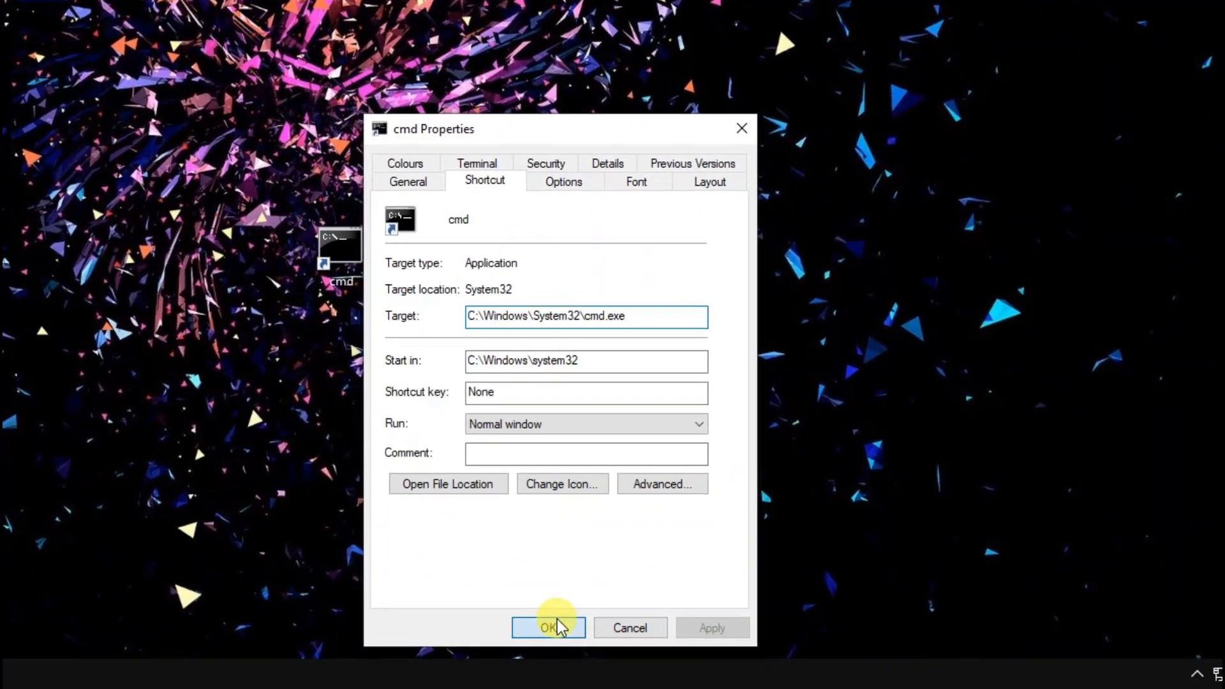
left_click(547, 628)
type("systeminfo")
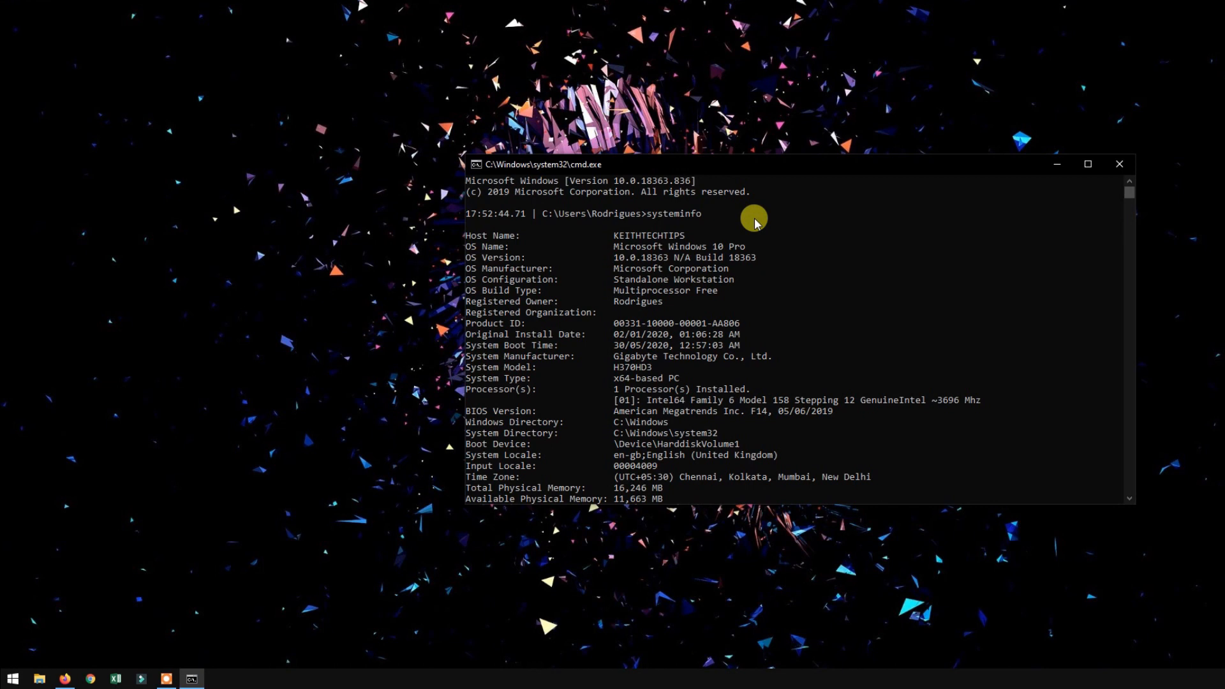
- Scroll through the systeminfo report to the hotfixes and network card details
scroll("down", 3)
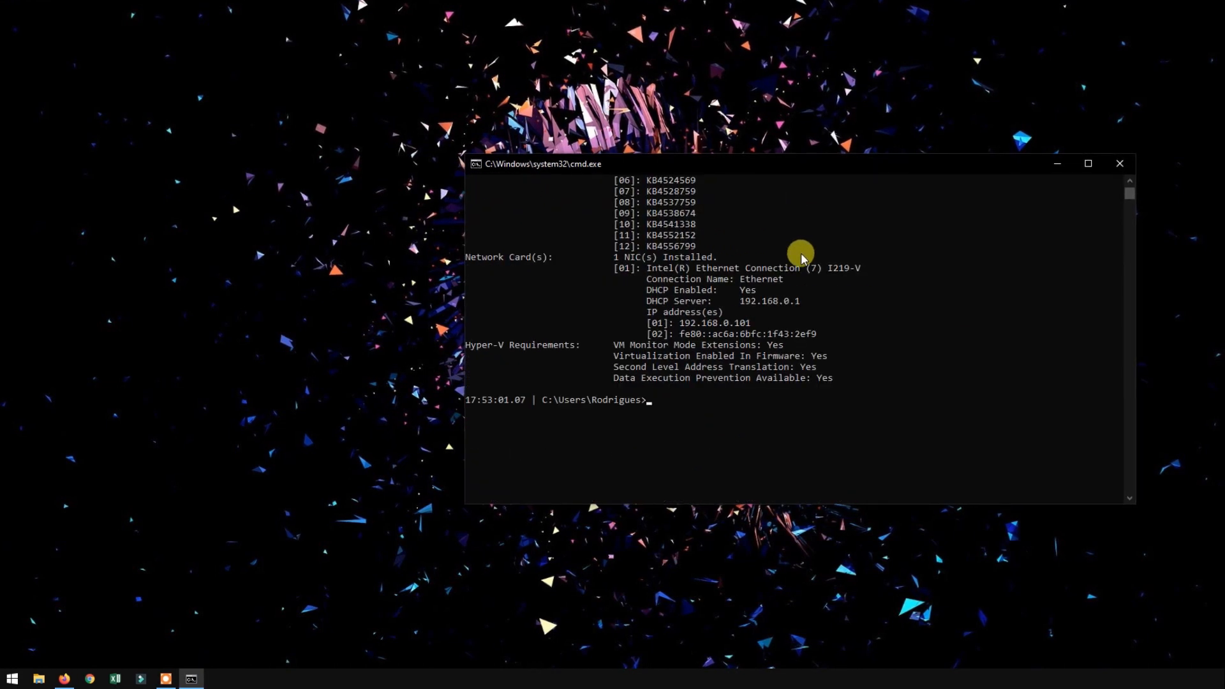
mouse_move(287, 329)
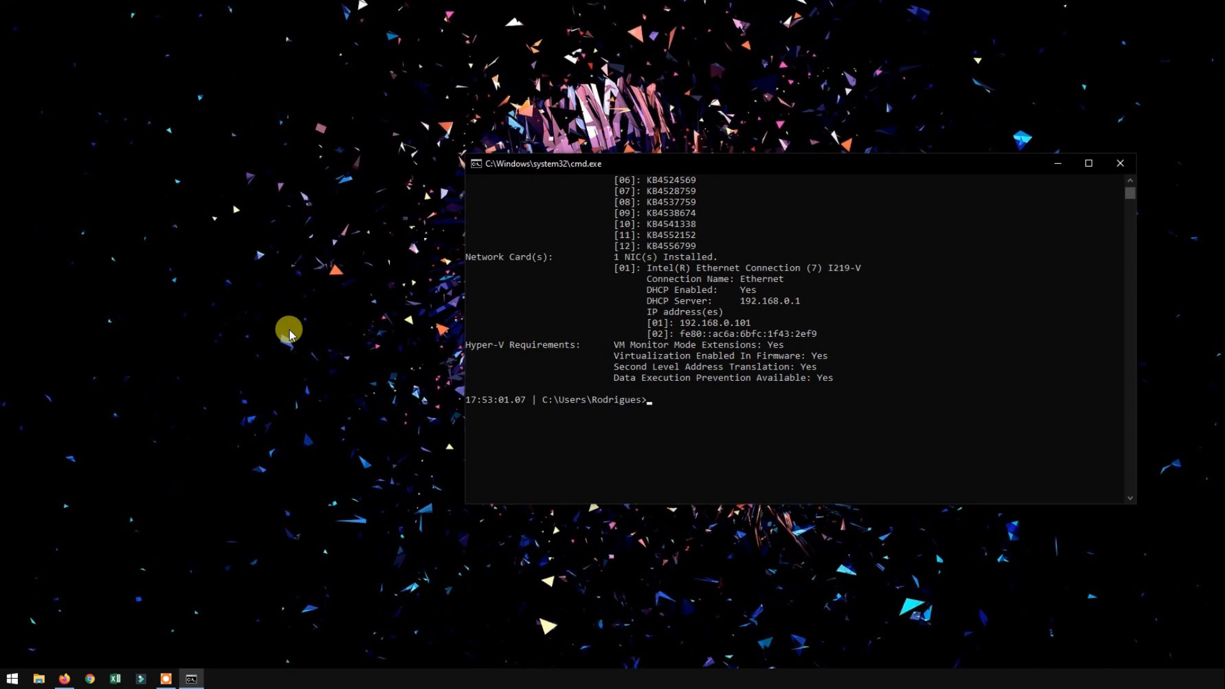